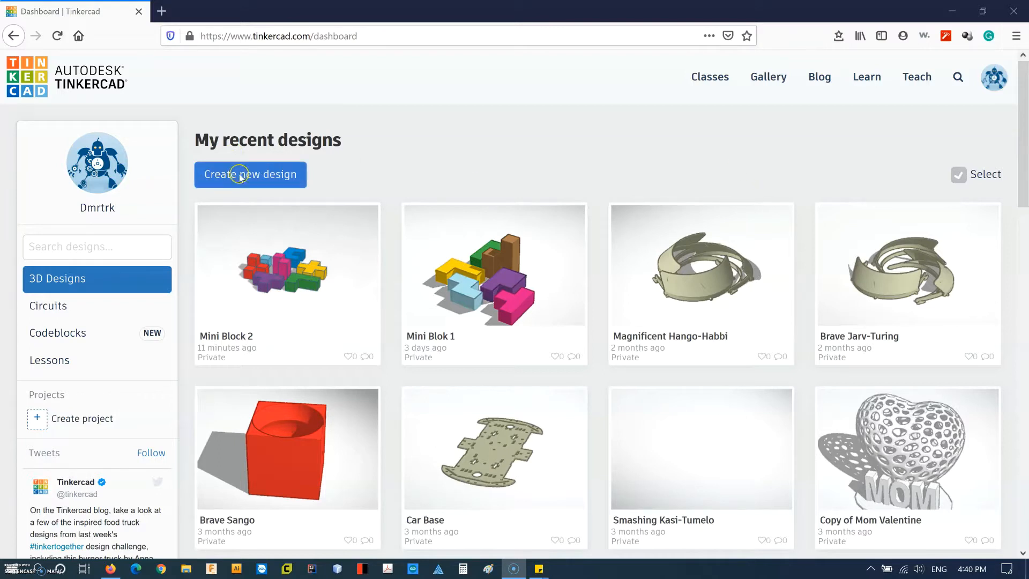
Start a new blank 3D design from the Tinkercad dashboard.
left_click(249, 173)
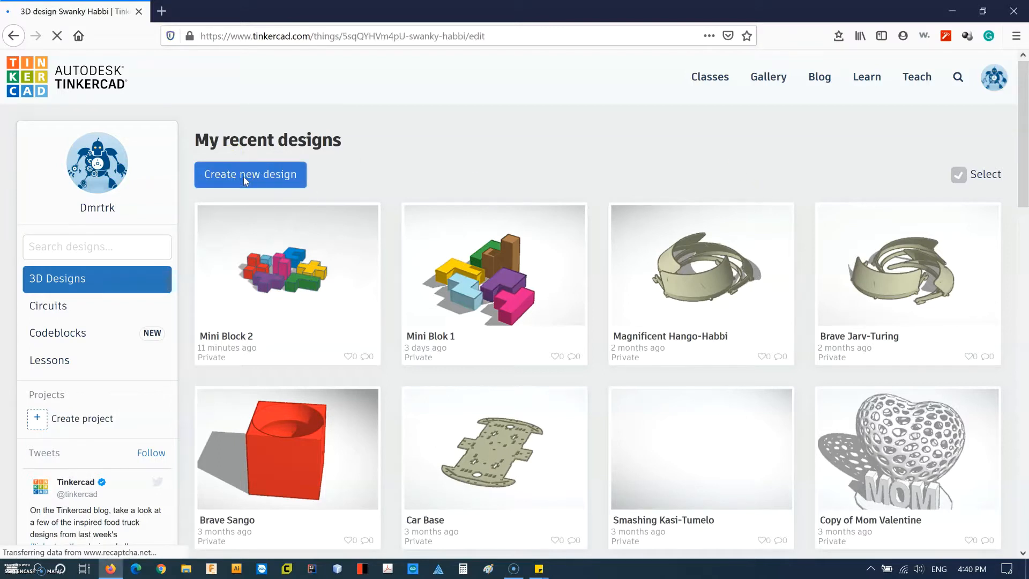
left_click(249, 174)
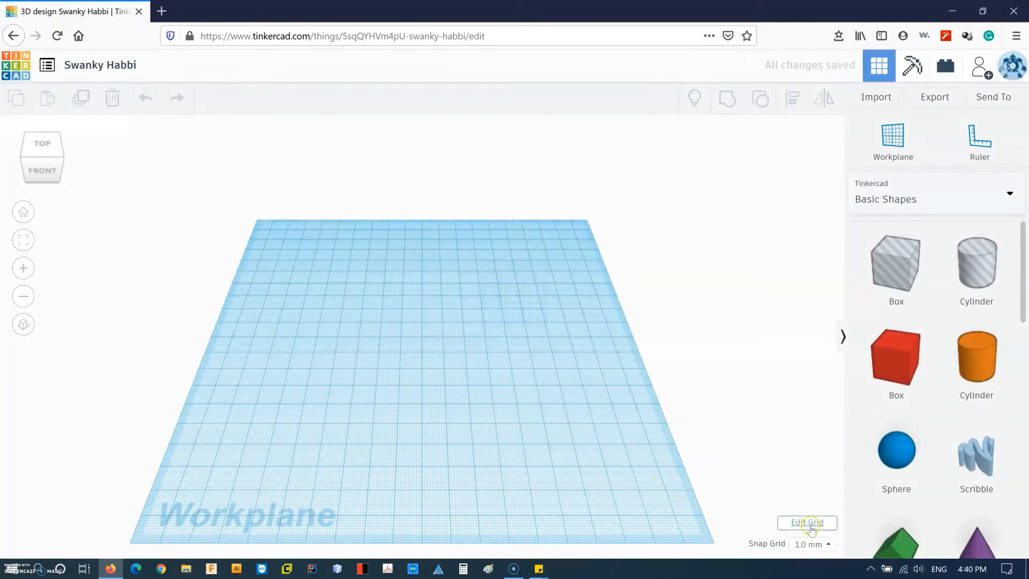
Set the workplane grid units to bricks and update the grid.
left_click(460, 263)
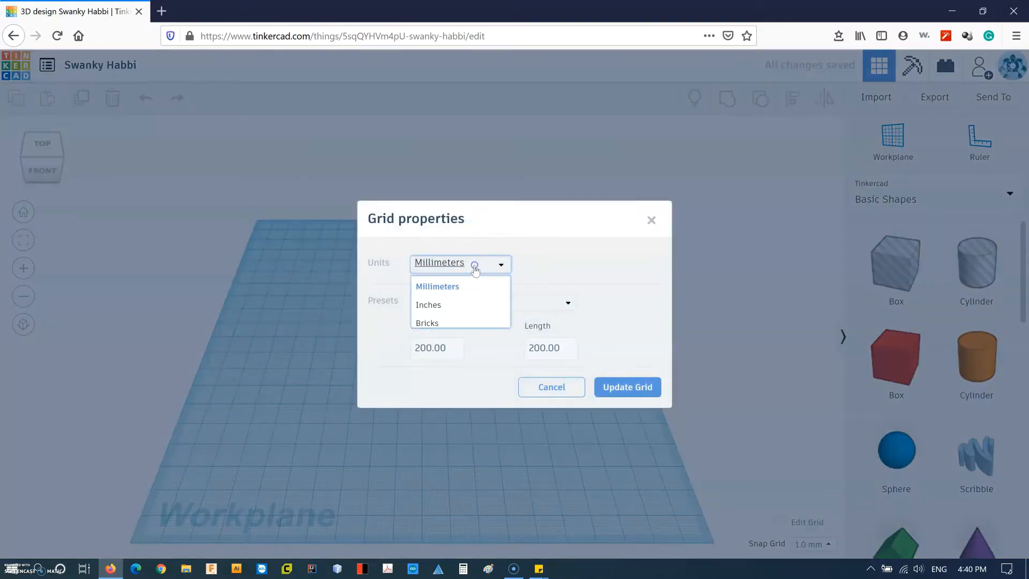
left_click(428, 323)
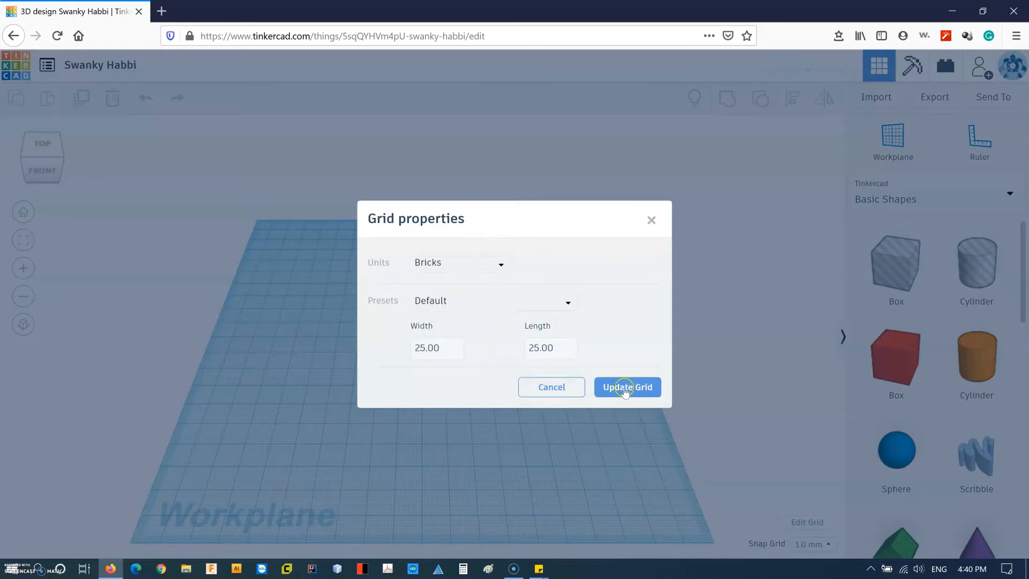
left_click(626, 387)
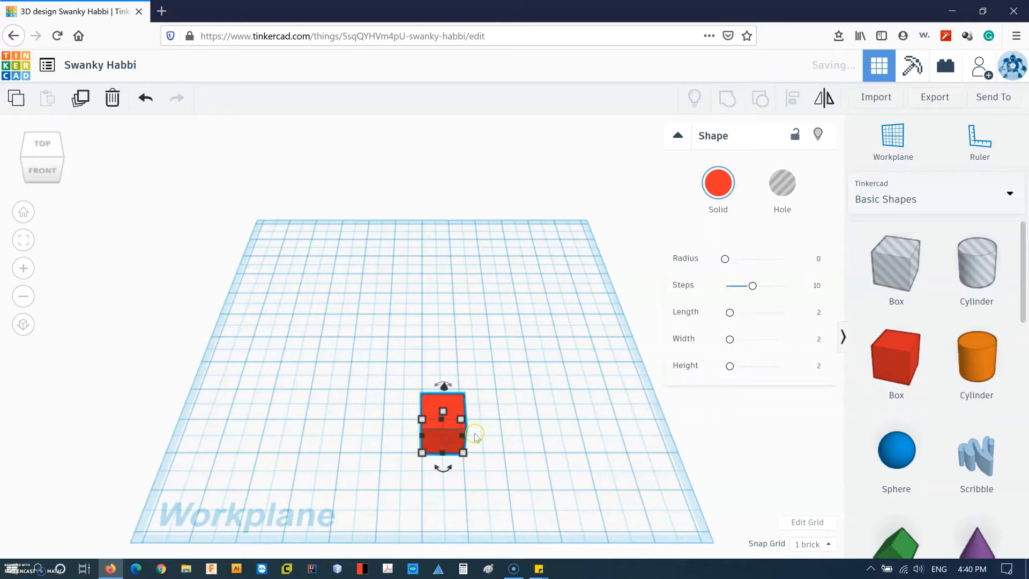
mouse_move(542, 429)
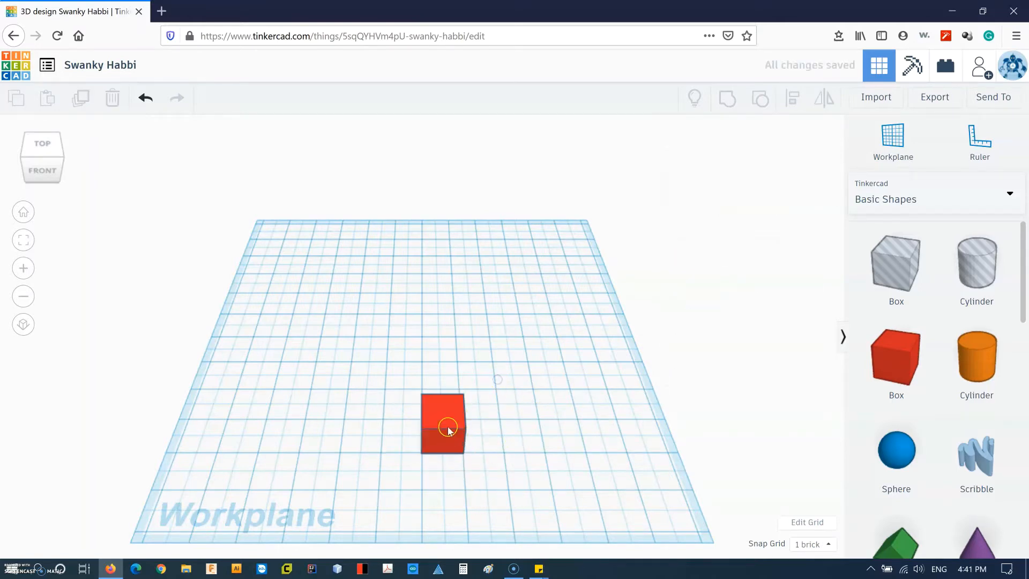
Place one red 2×2×2 brick box on the workplane.
left_click(443, 423)
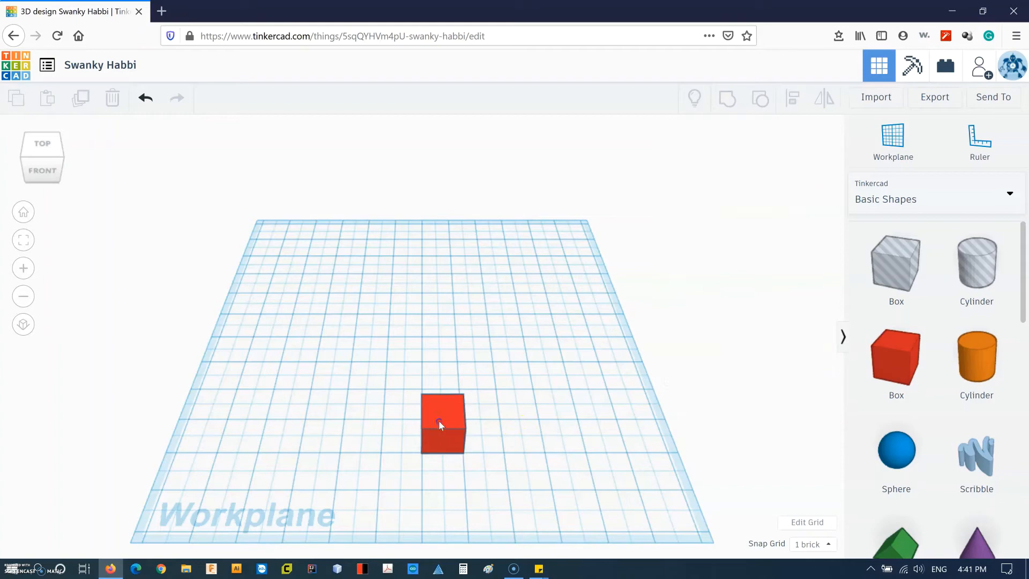
left_click(443, 424)
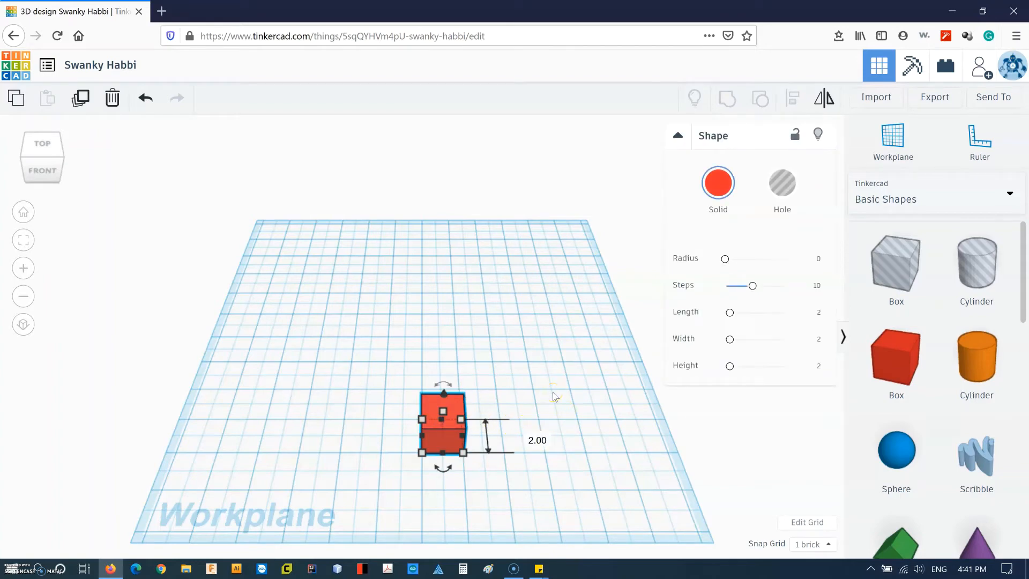
mouse_move(522, 386)
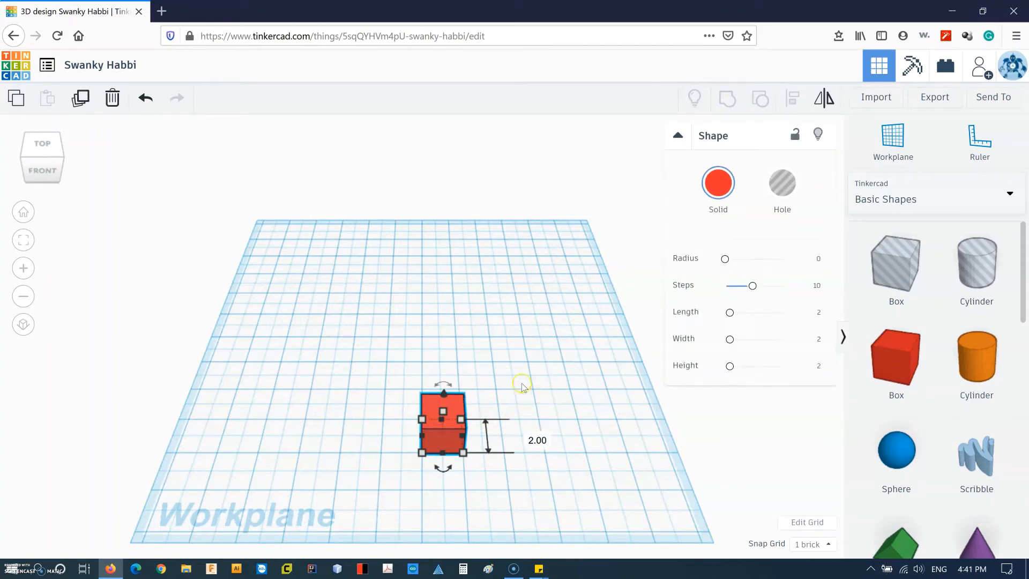
left_click(452, 446)
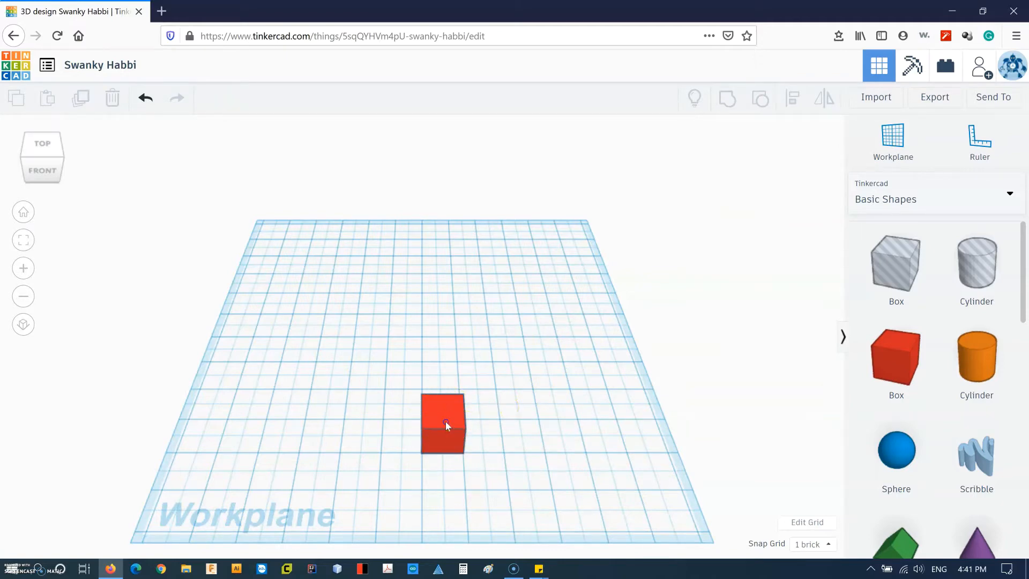
Duplicate the red box into a row of three, then the row into a 3×3 layer.
left_click(442, 424)
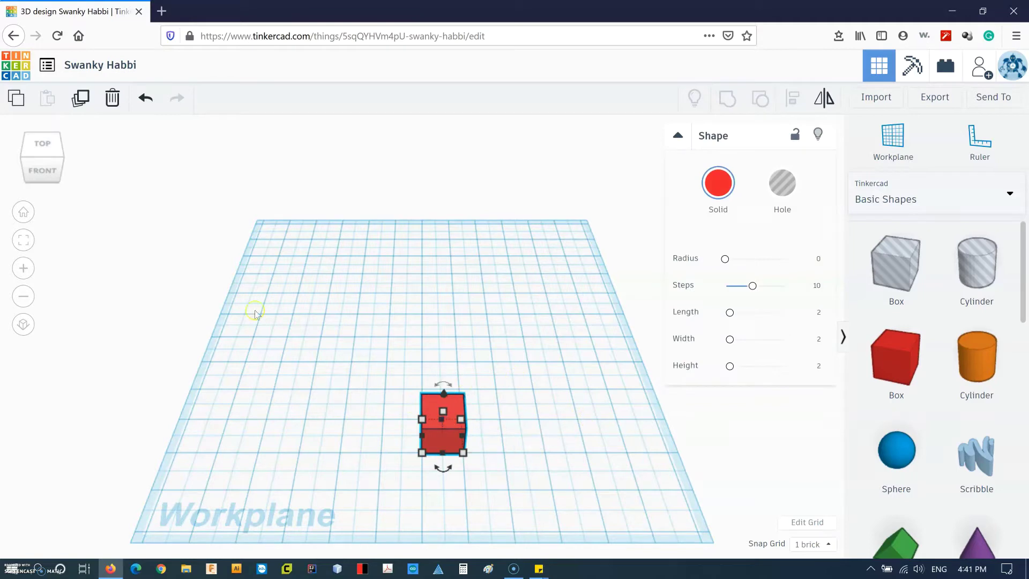
mouse_move(80, 97)
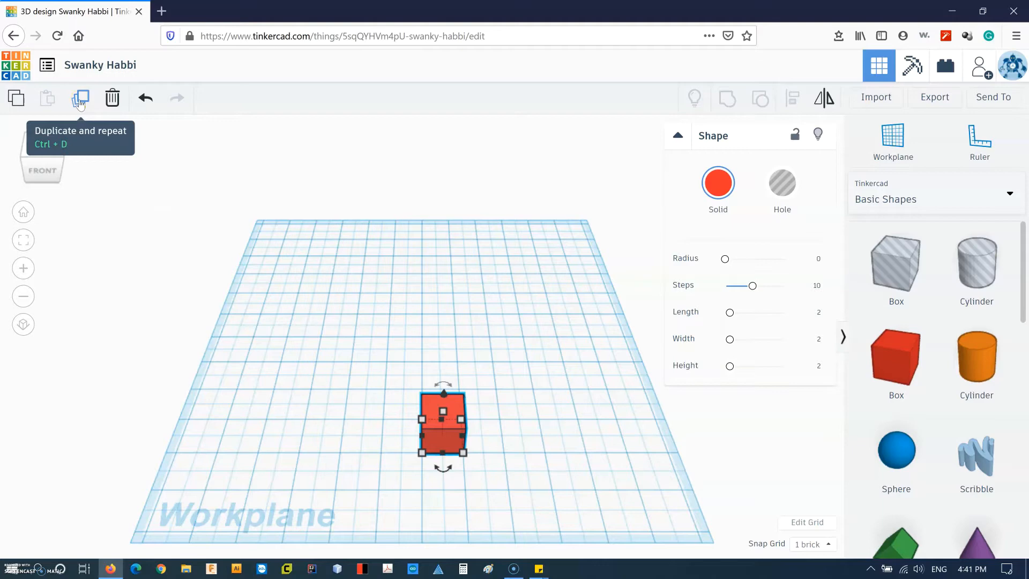
mouse_move(460, 402)
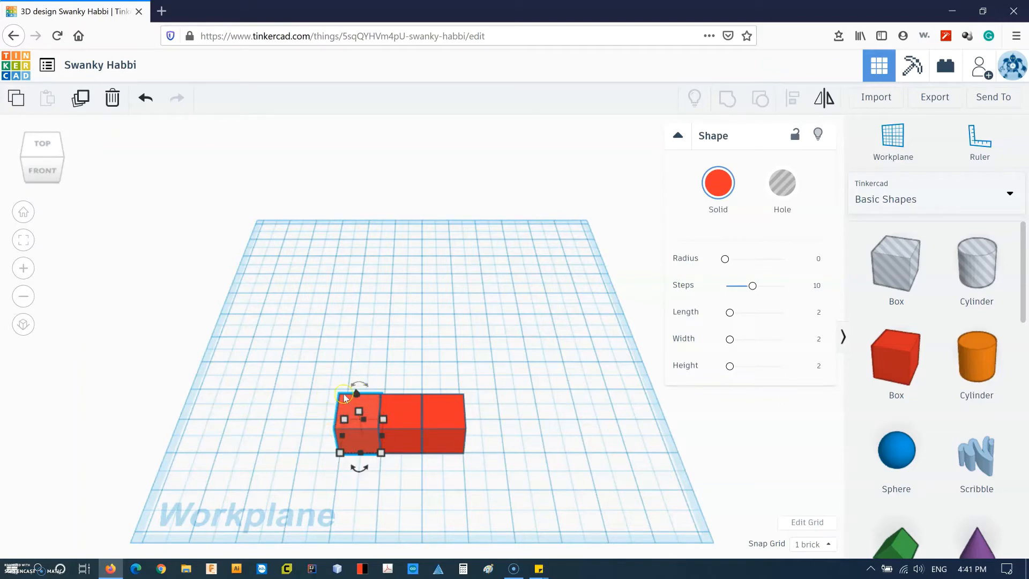
mouse_move(507, 412)
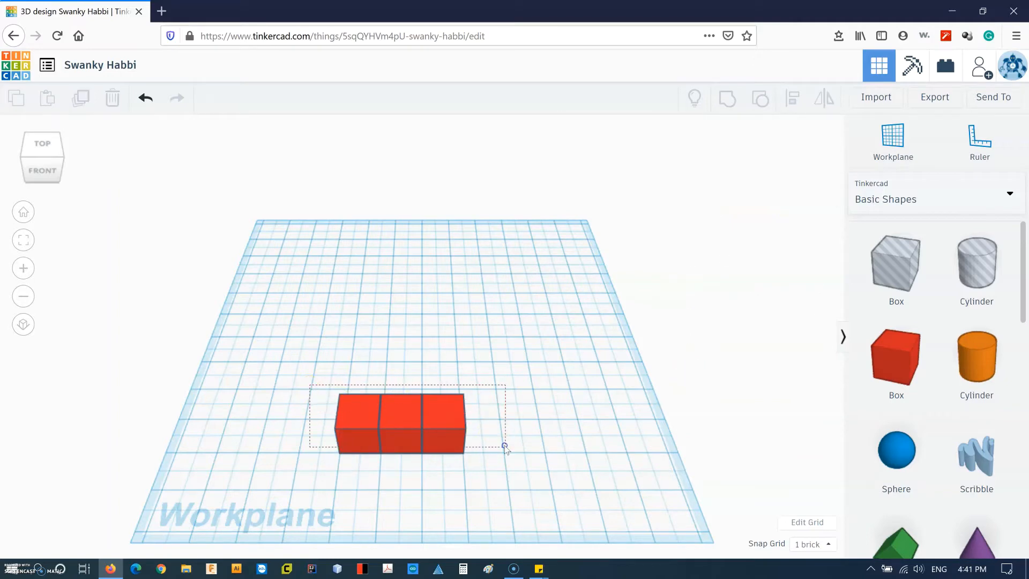
left_click(400, 420)
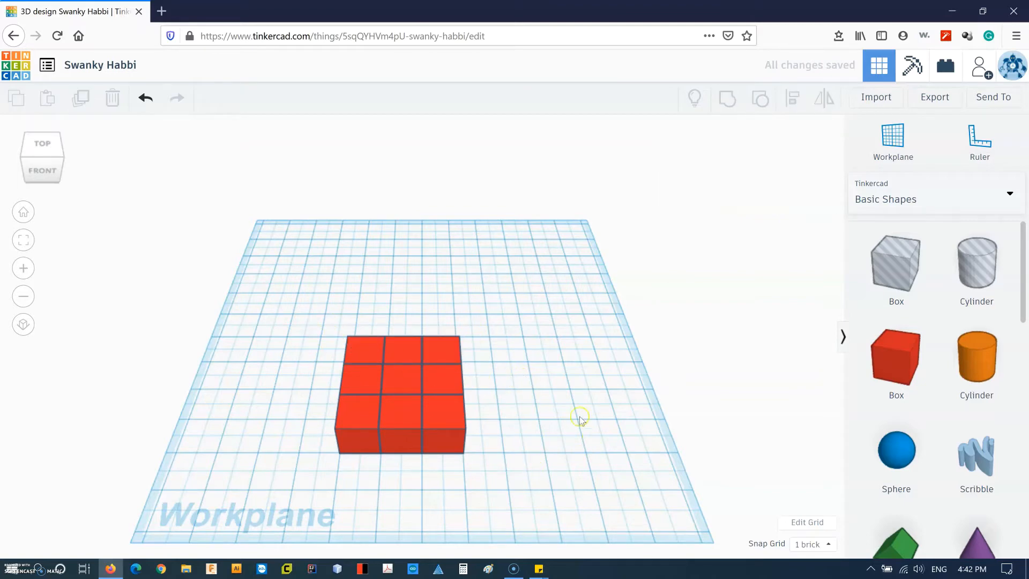
mouse_move(303, 324)
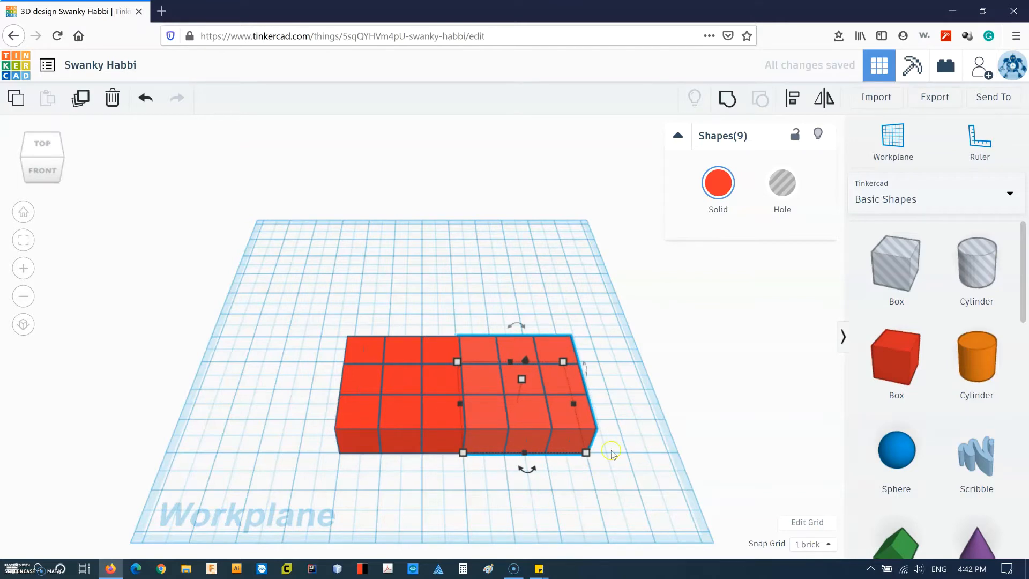
mouse_move(622, 449)
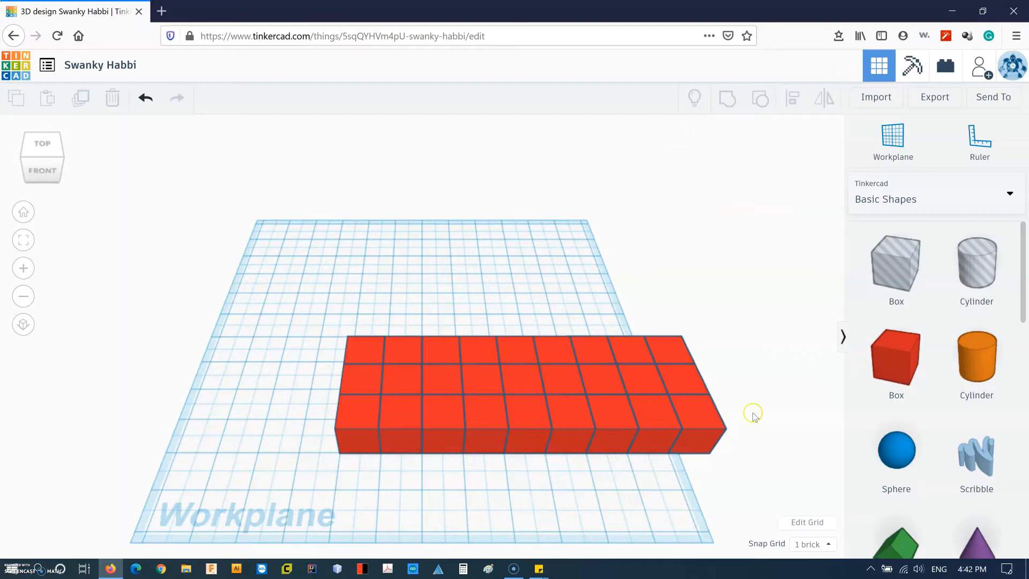
mouse_move(293, 310)
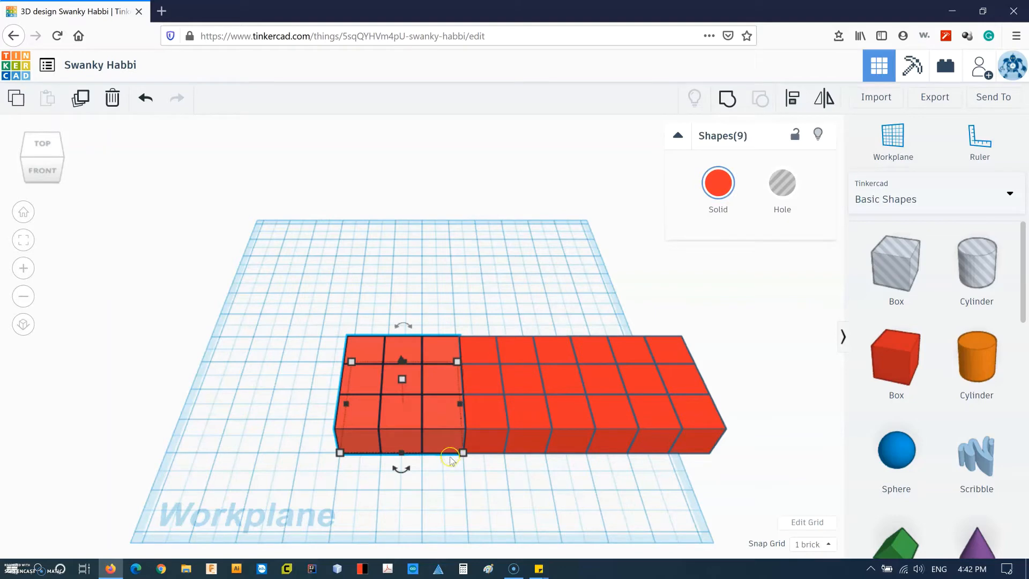
mouse_move(510, 486)
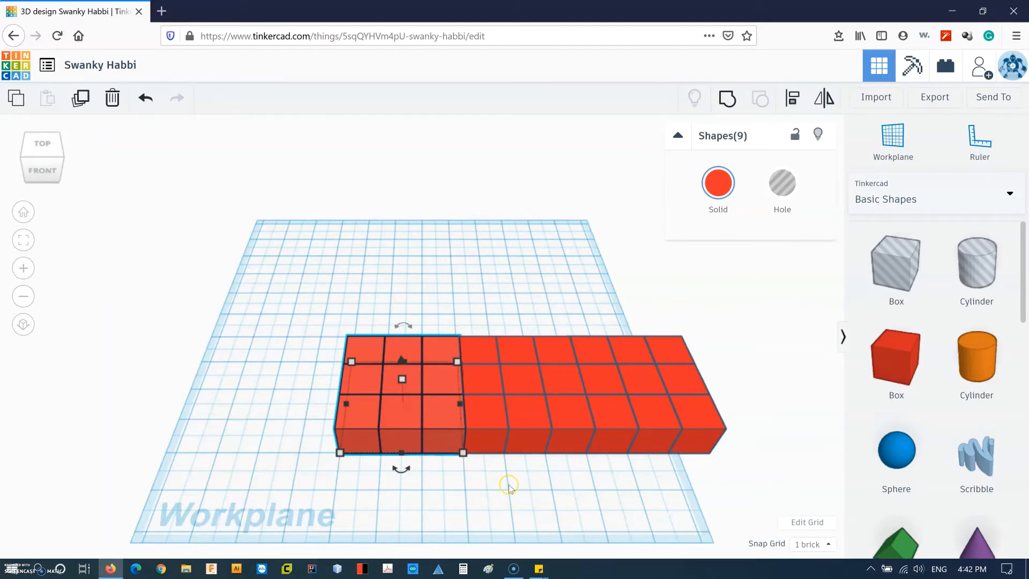
Group the nine boxes of the first layer into one shape for stacking.
left_click(489, 412)
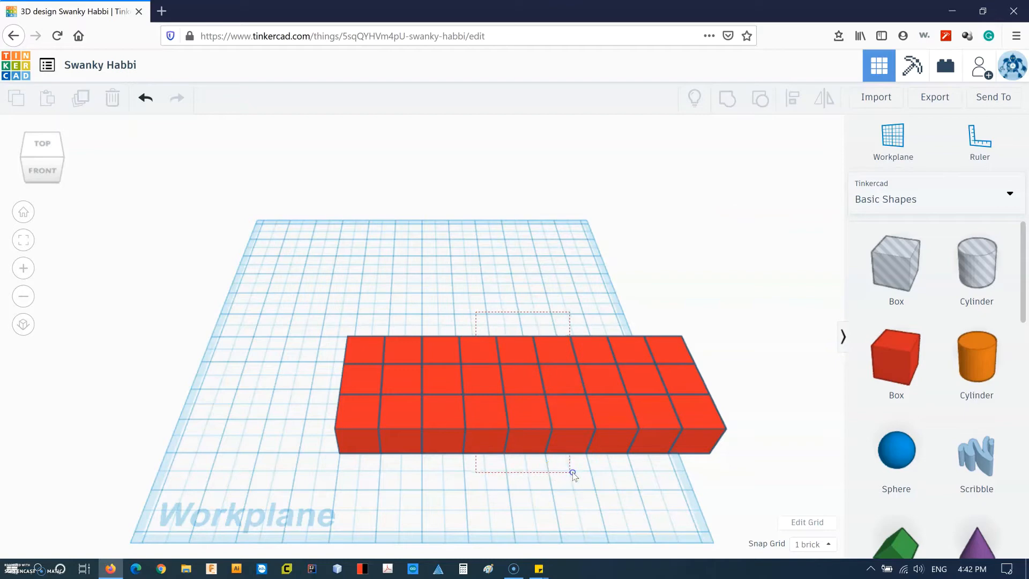
left_click(322, 314)
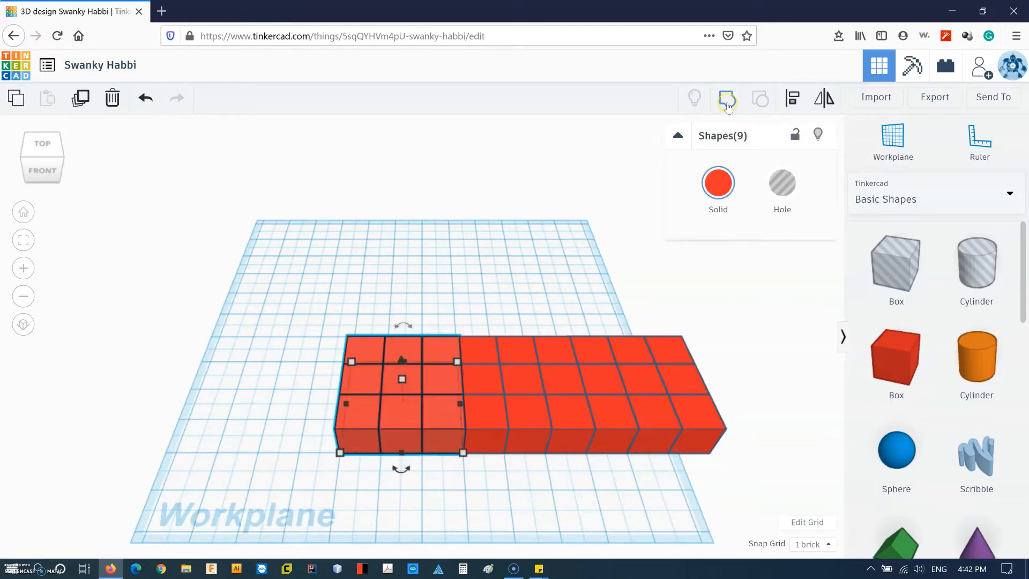
mouse_move(727, 98)
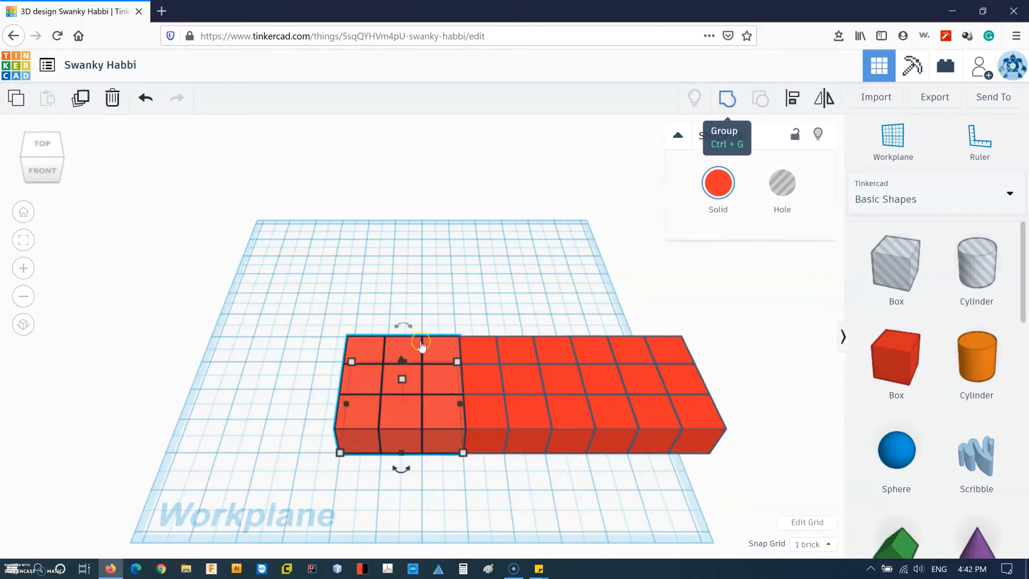
left_click(726, 99)
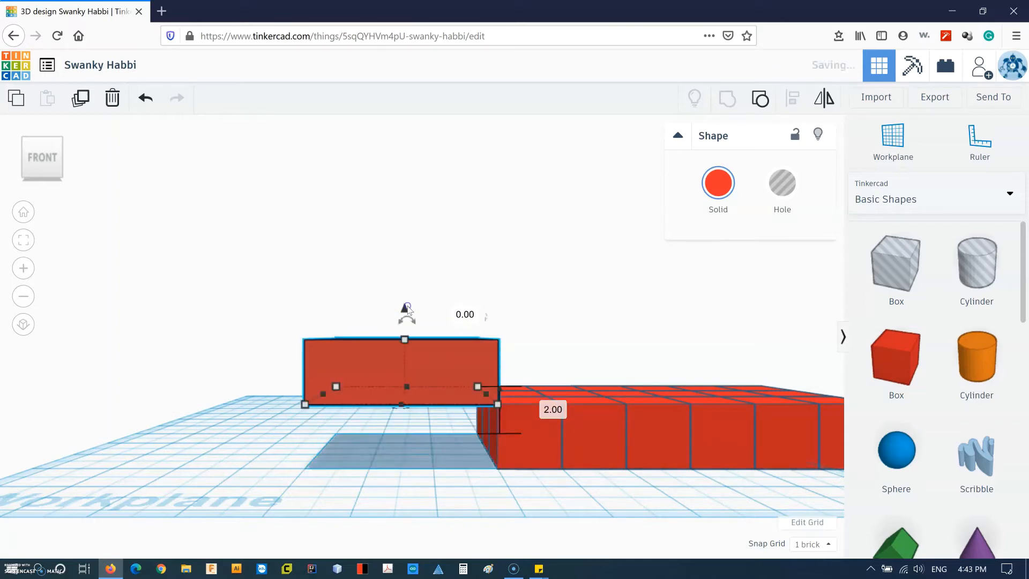
mouse_move(573, 422)
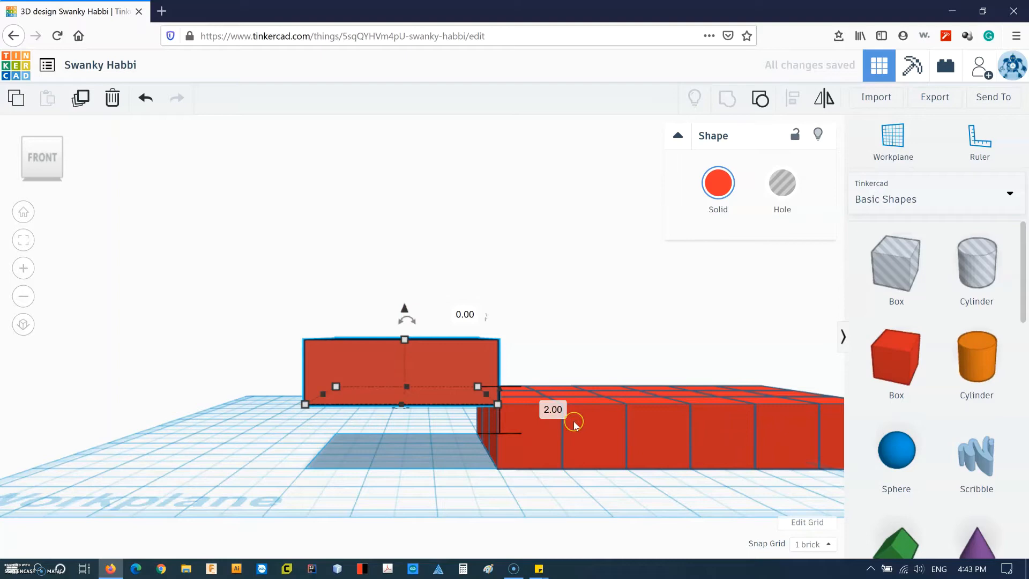
mouse_move(669, 419)
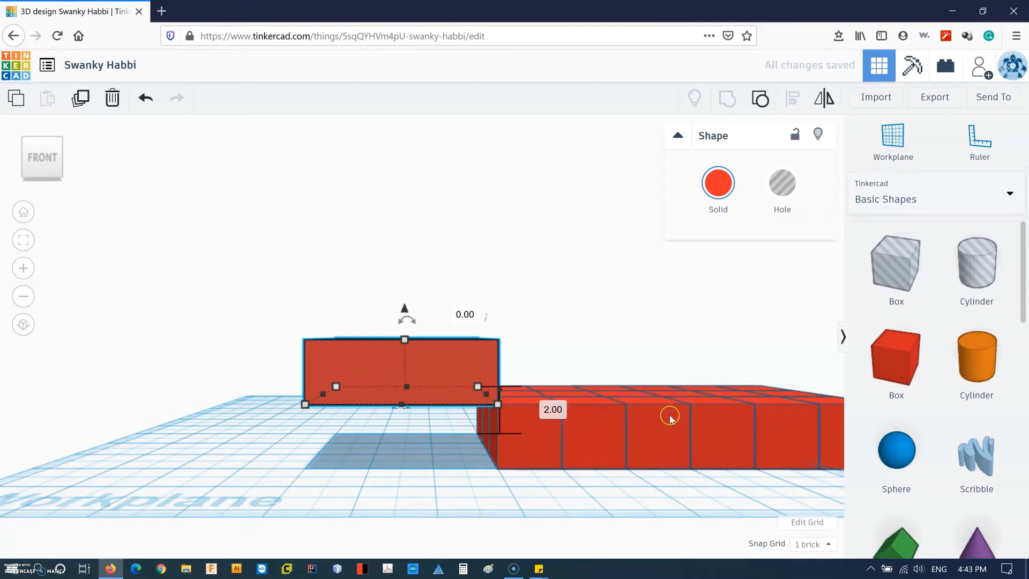
mouse_move(460, 365)
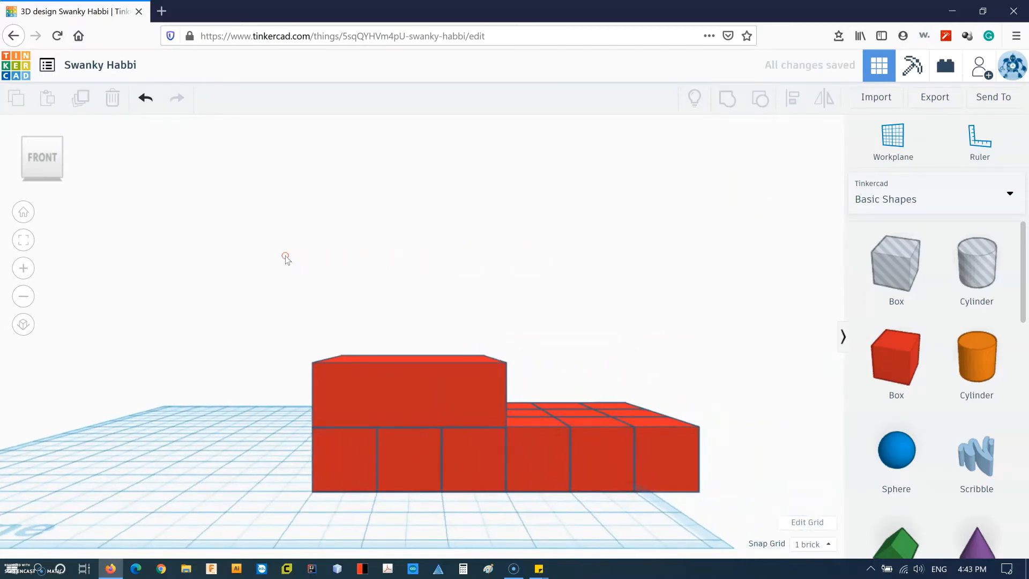
mouse_move(545, 274)
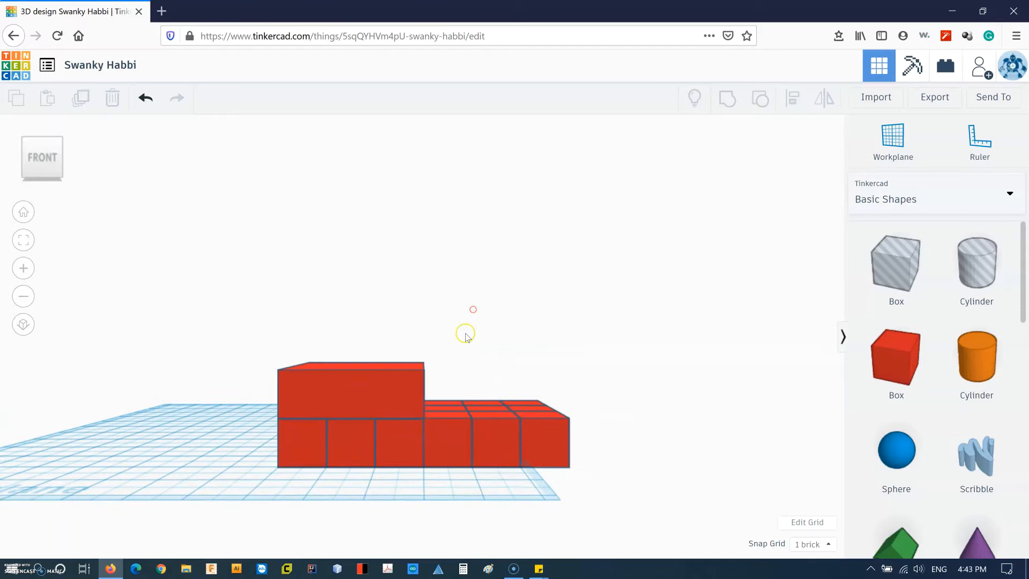
mouse_move(305, 384)
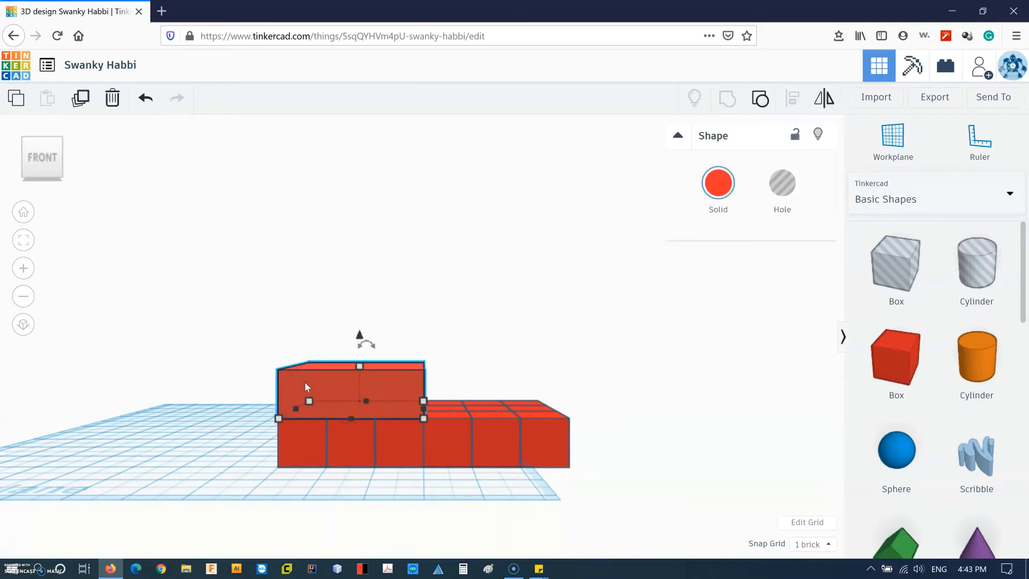
mouse_move(314, 348)
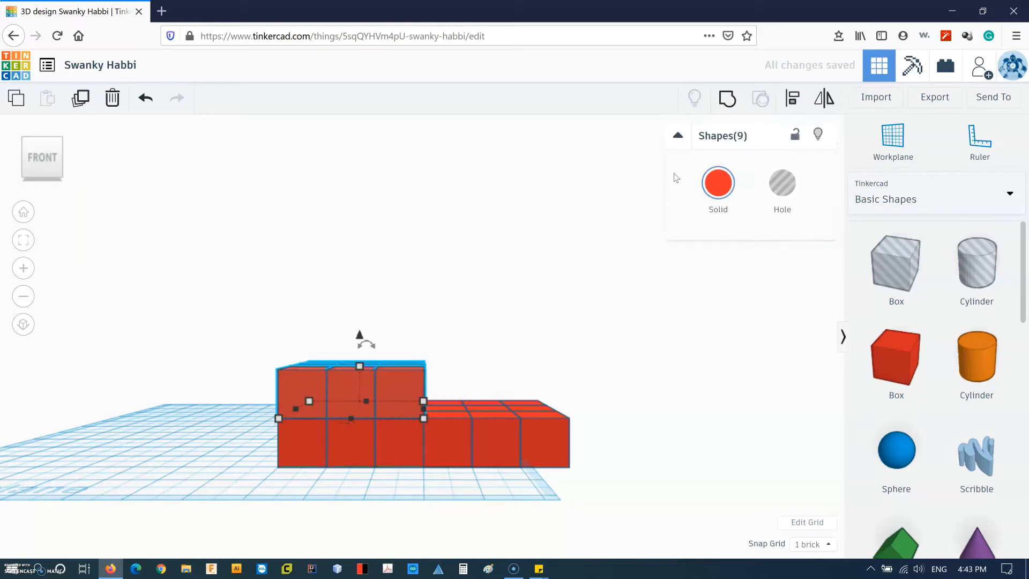
Duplicate the nine-cube layer and stack it to complete the 3×3×3 cube.
left_click(452, 384)
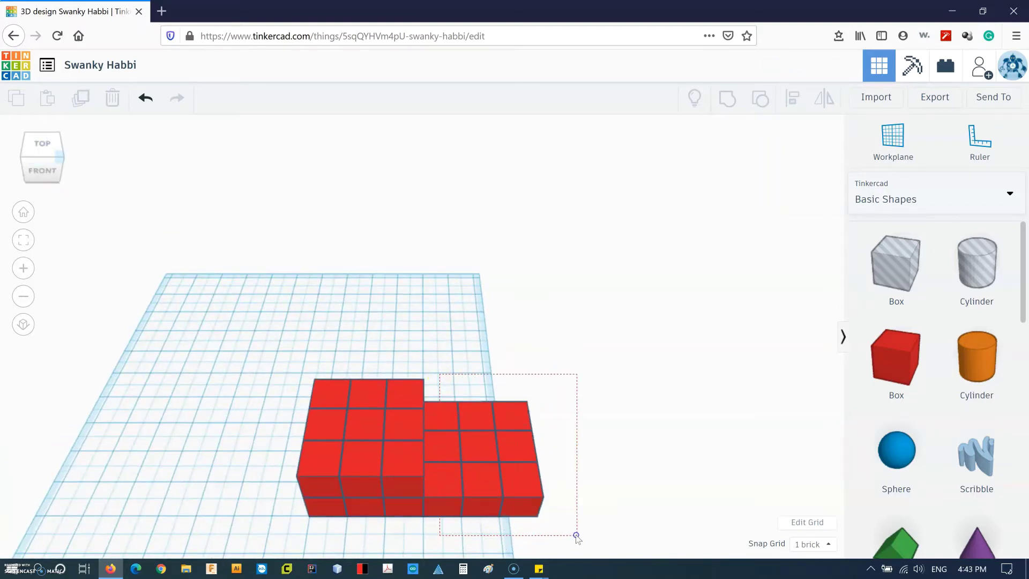
left_click(479, 452)
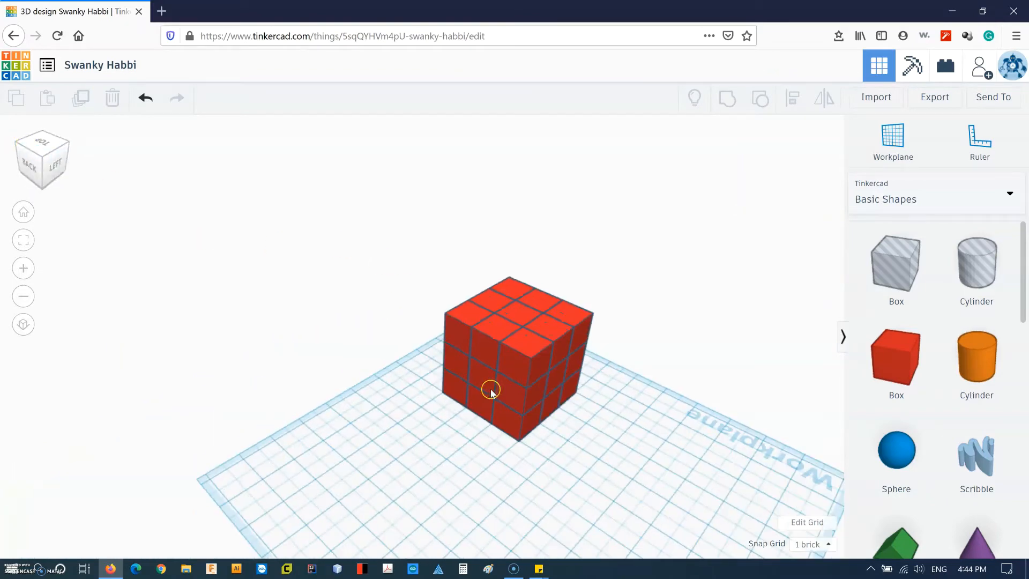
mouse_move(23, 209)
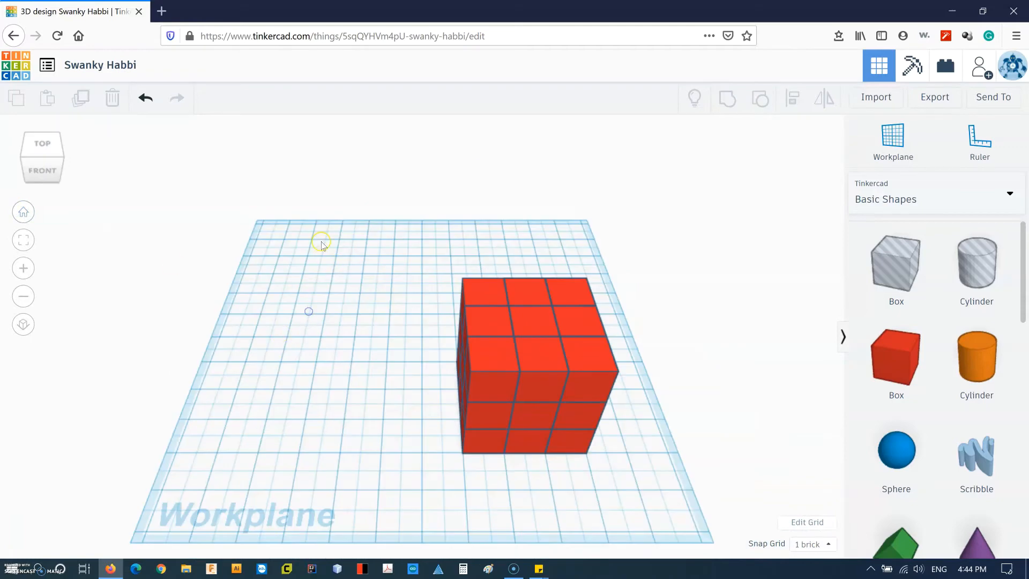
Select all 27 cubes and centre the block on the workplane.
left_click(529, 365)
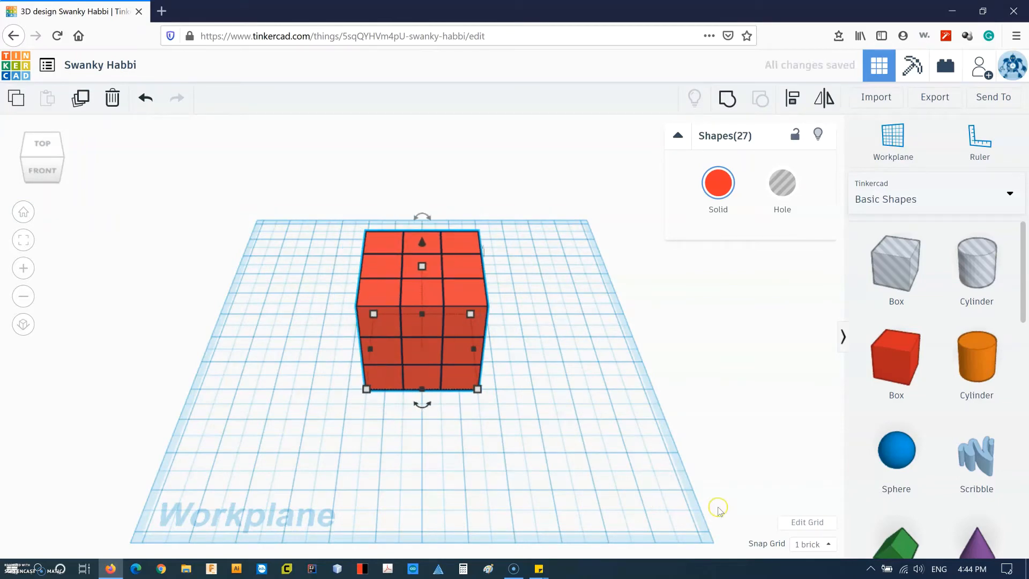
left_click(532, 310)
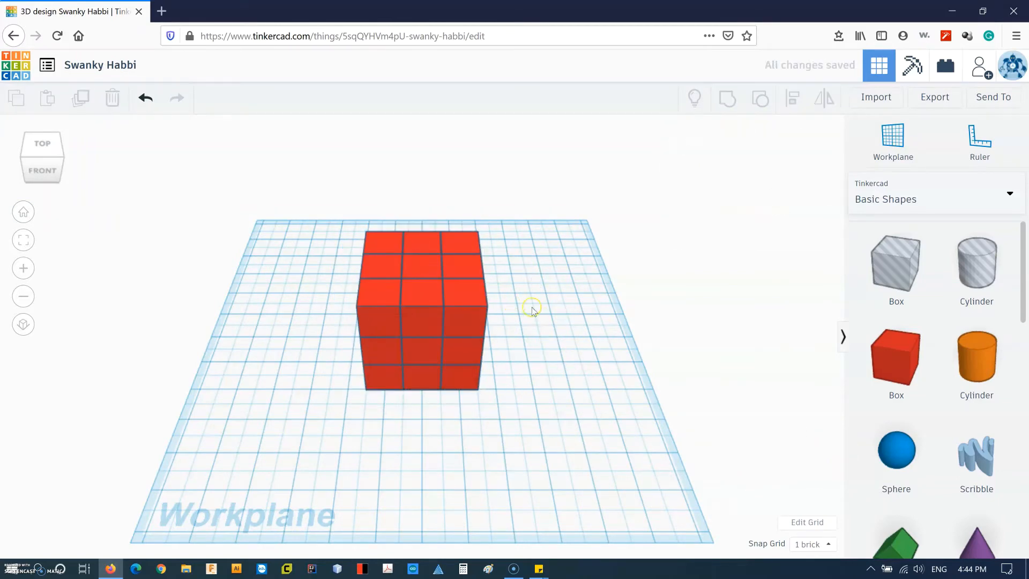
mouse_move(556, 323)
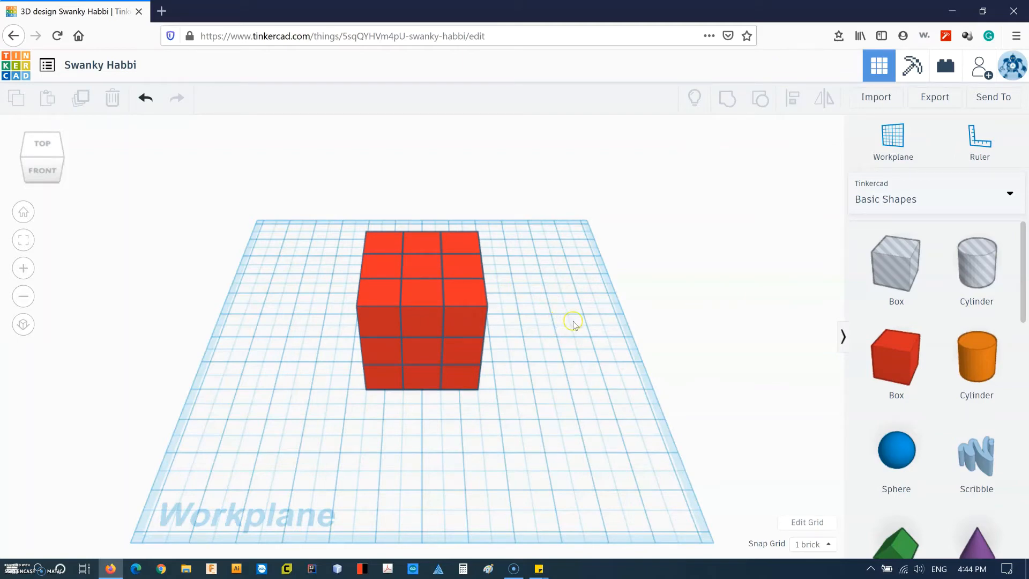
mouse_move(426, 309)
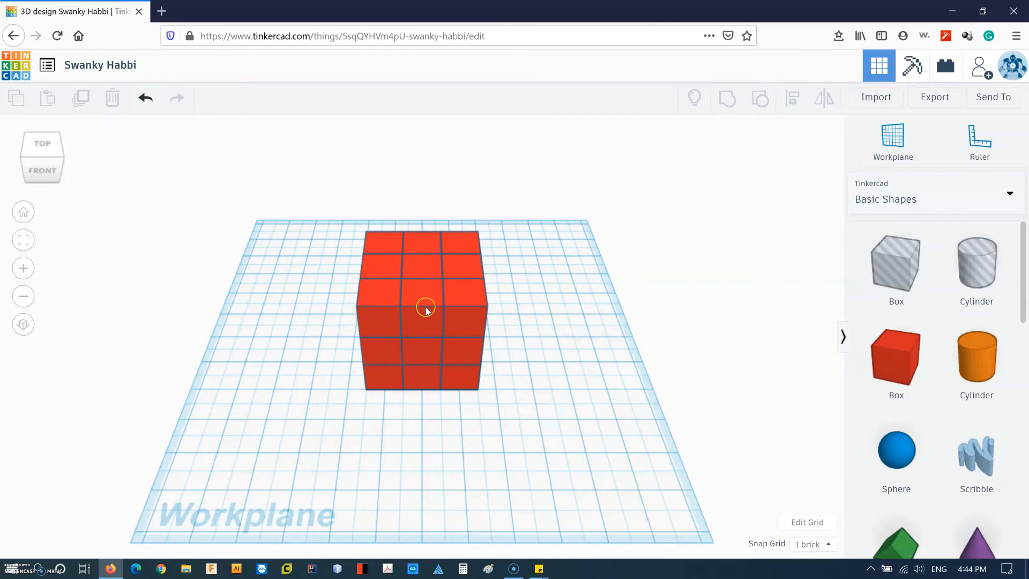
mouse_move(464, 315)
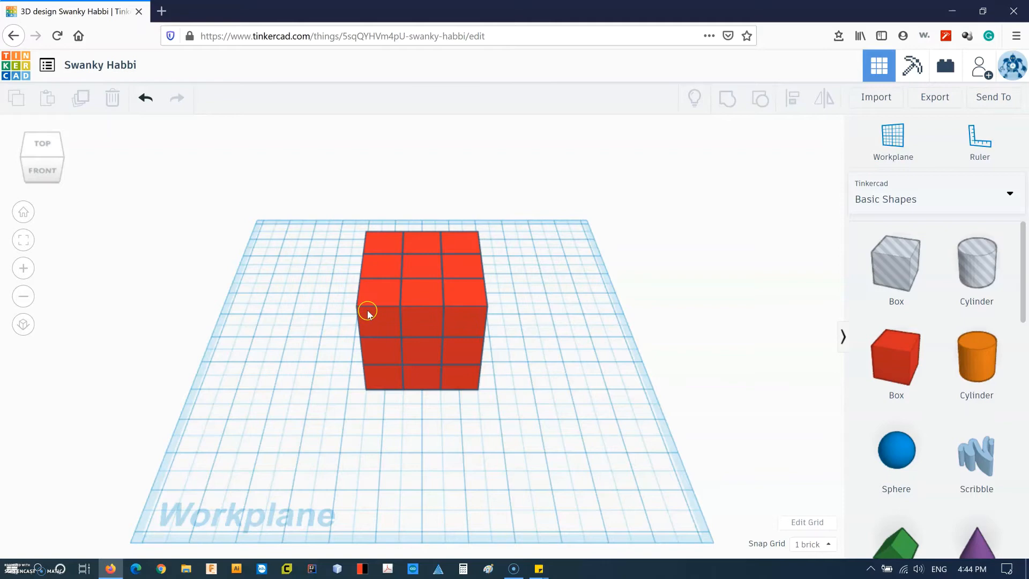
mouse_move(470, 320)
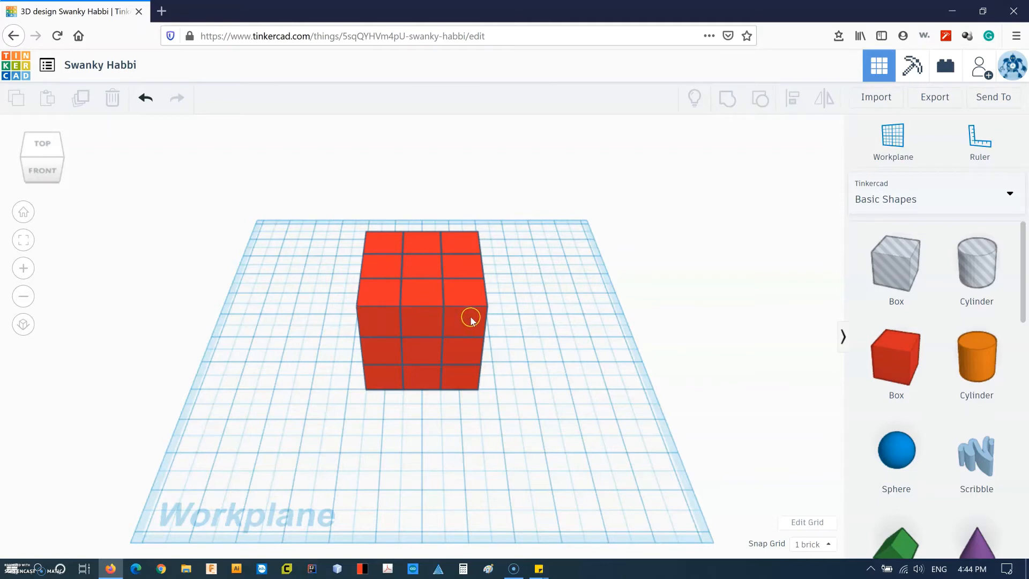
mouse_move(472, 366)
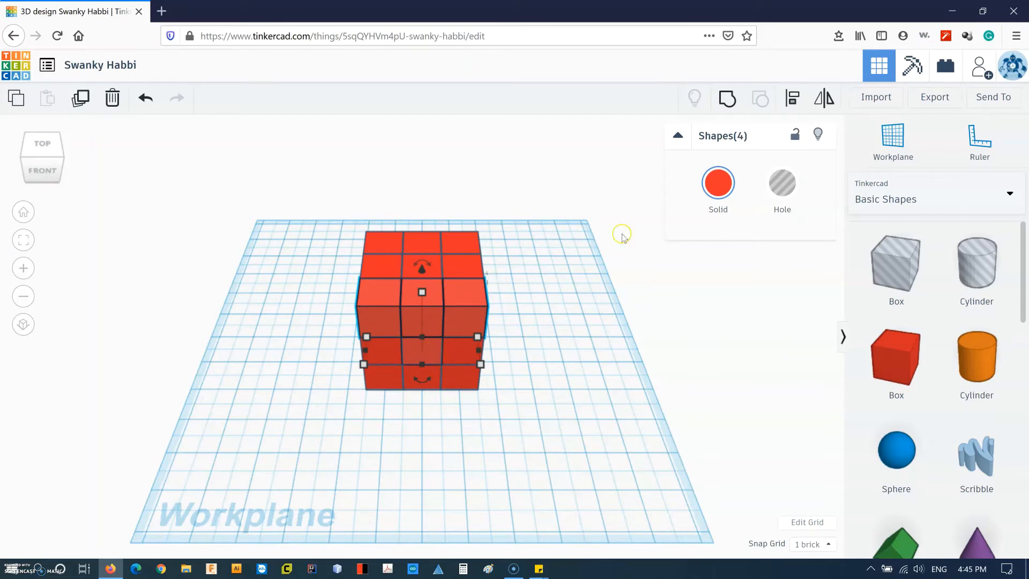
mouse_move(727, 98)
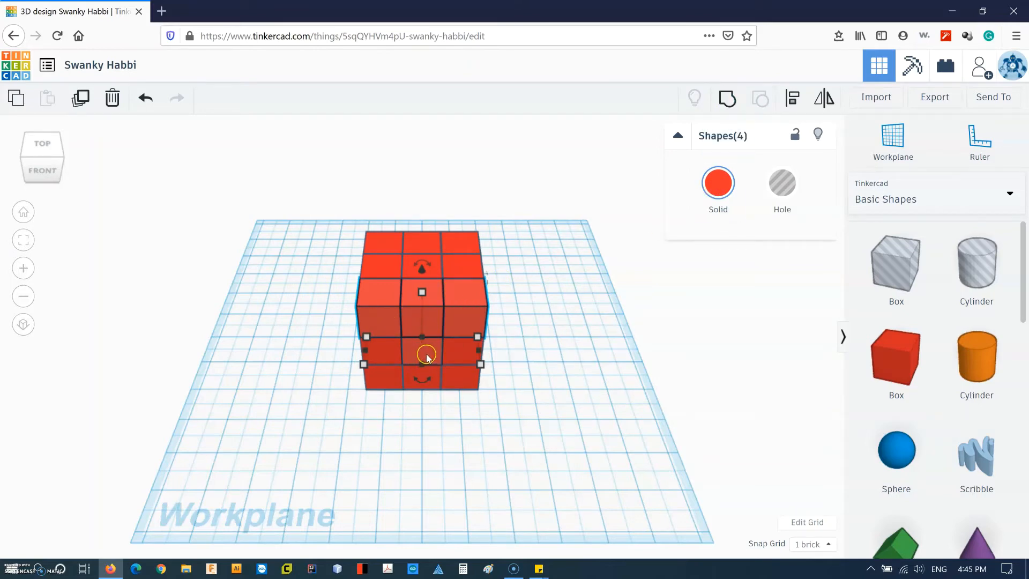
mouse_move(727, 98)
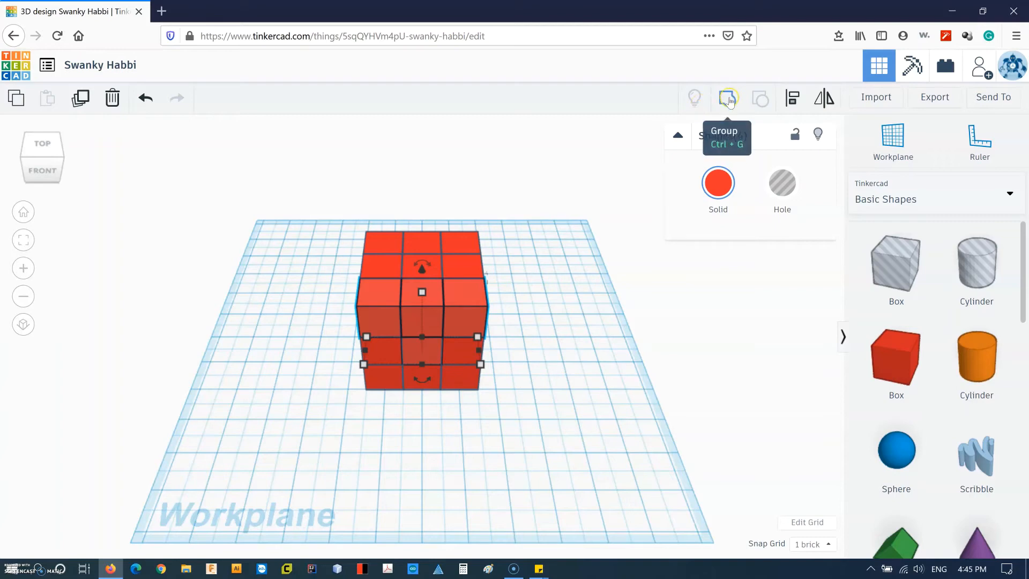
Group the four T-shaped front cubes into a single piece.
left_click(727, 99)
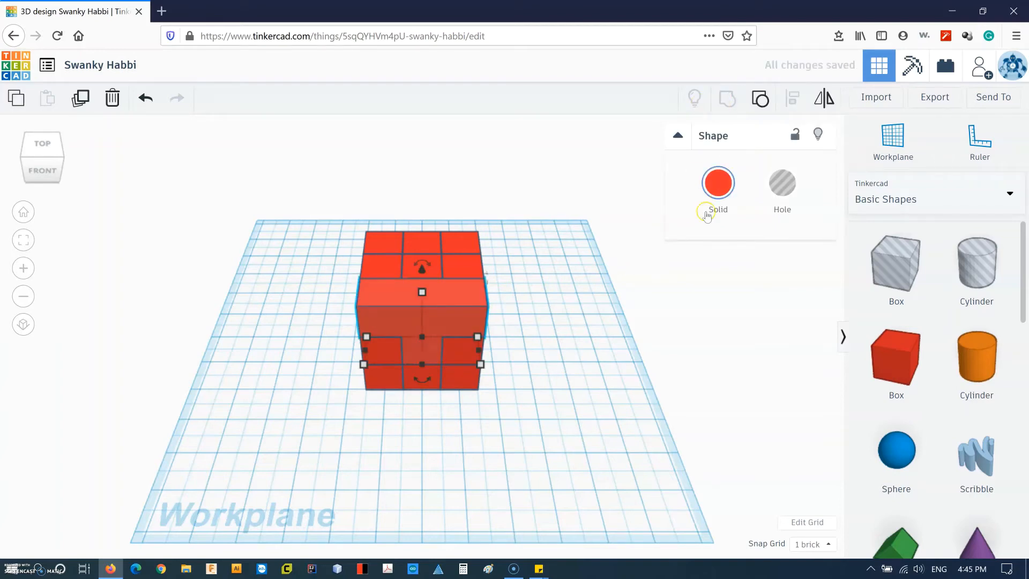
Colour the T piece green and pull it forward out of the cube.
left_click(717, 182)
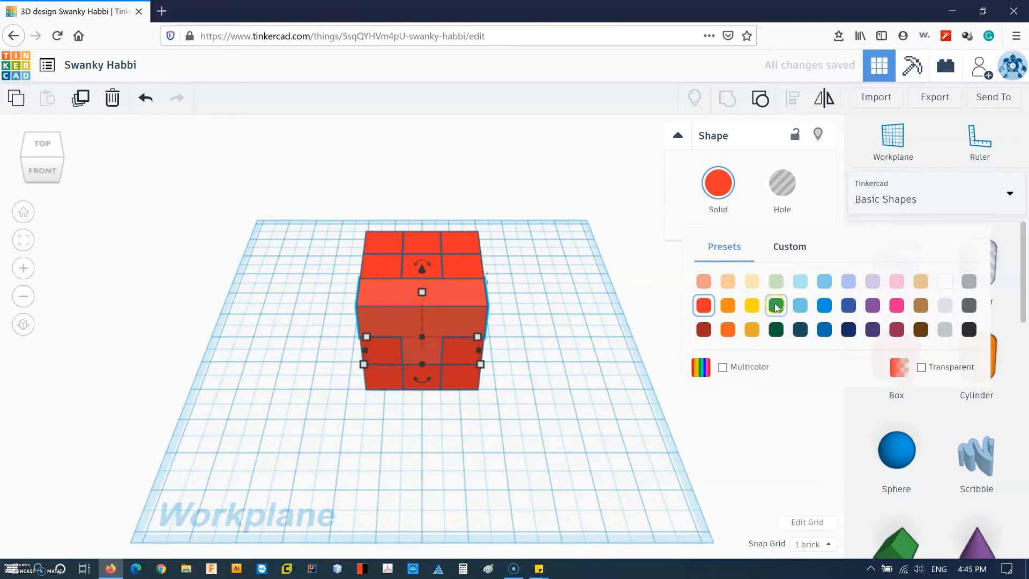
left_click(775, 305)
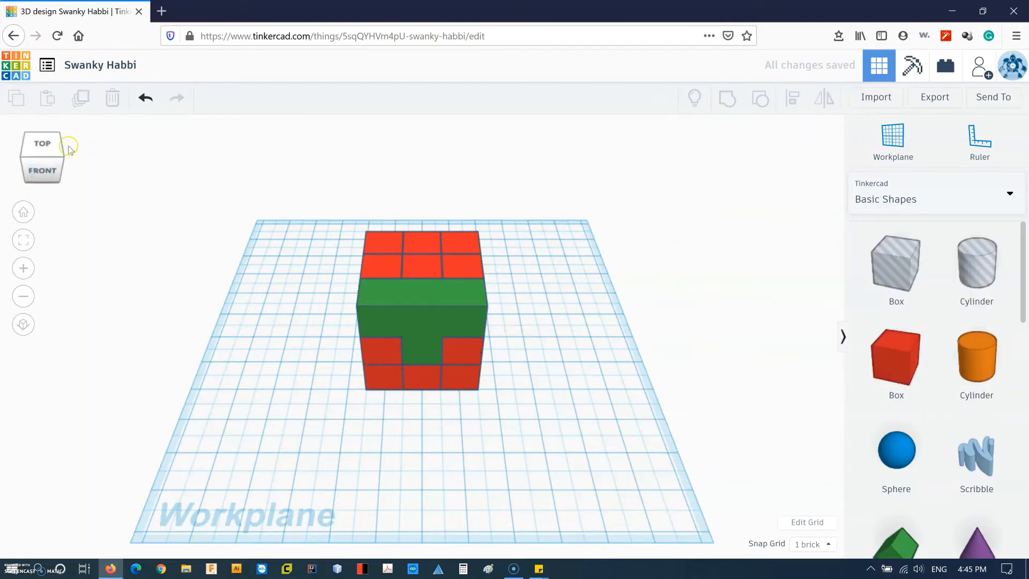
left_click(68, 145)
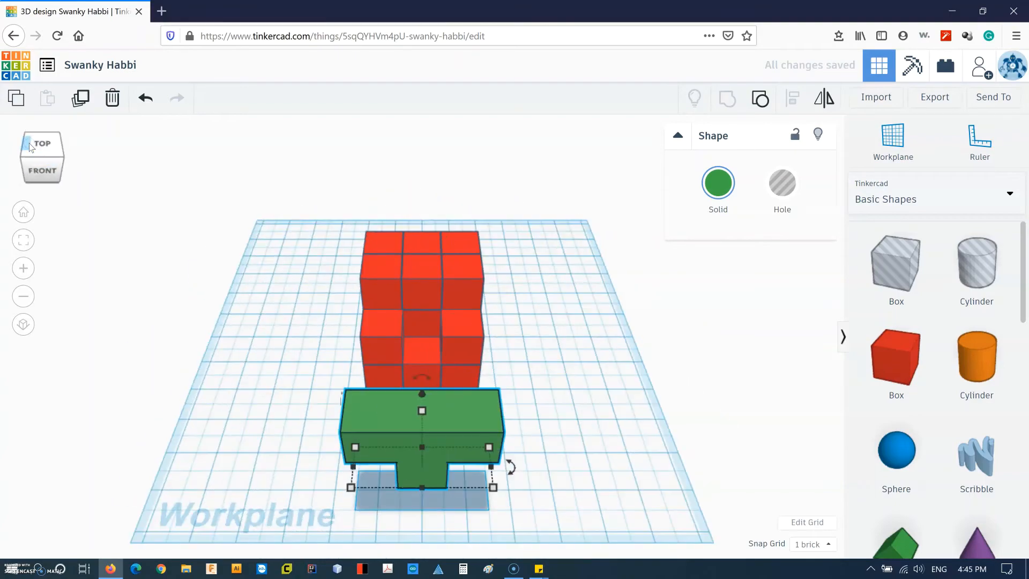
left_click(58, 144)
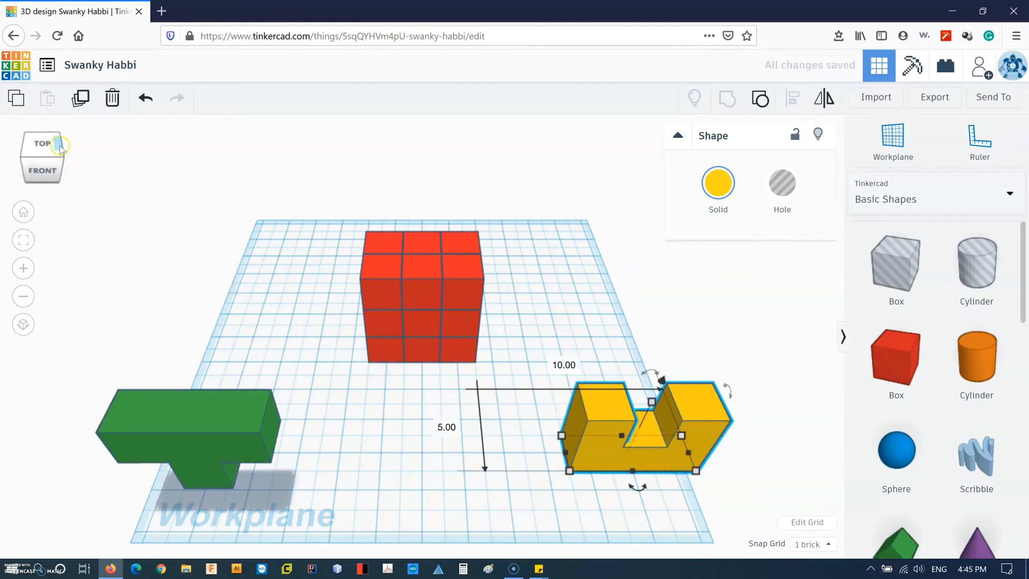
Check the yellow U piece from the right view and start colouring the next piece.
left_click(60, 142)
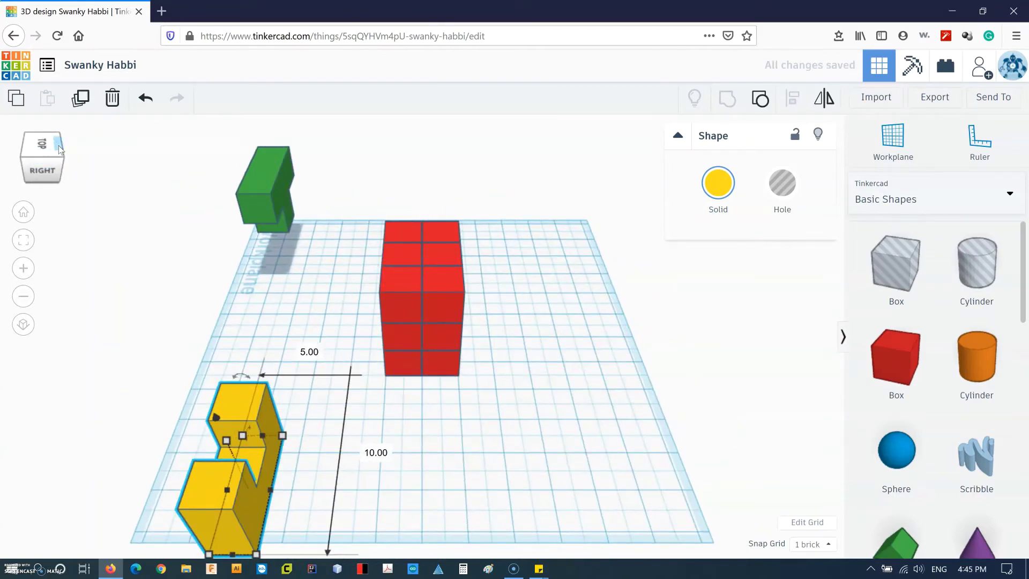
left_click(405, 255)
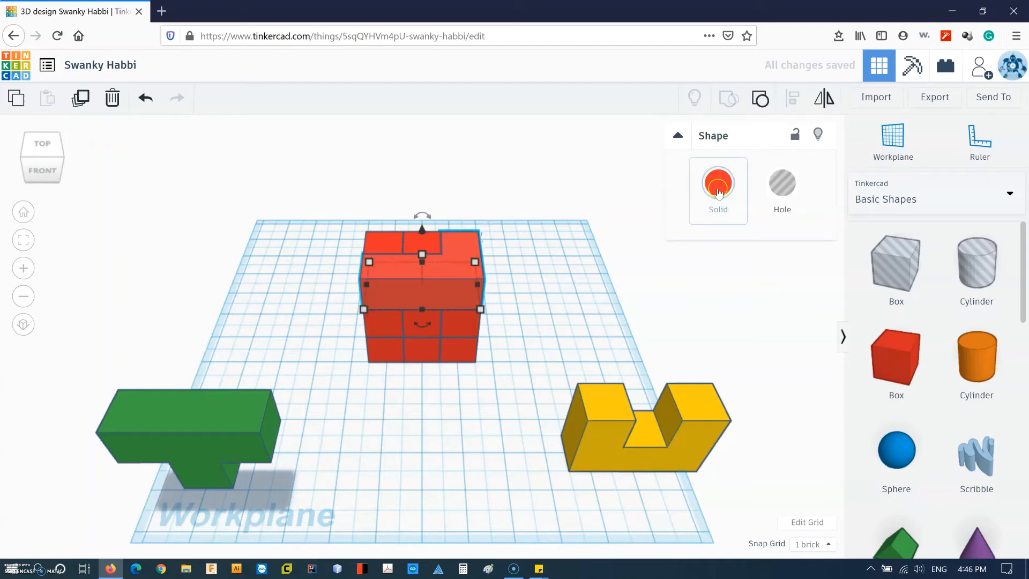
left_click(718, 182)
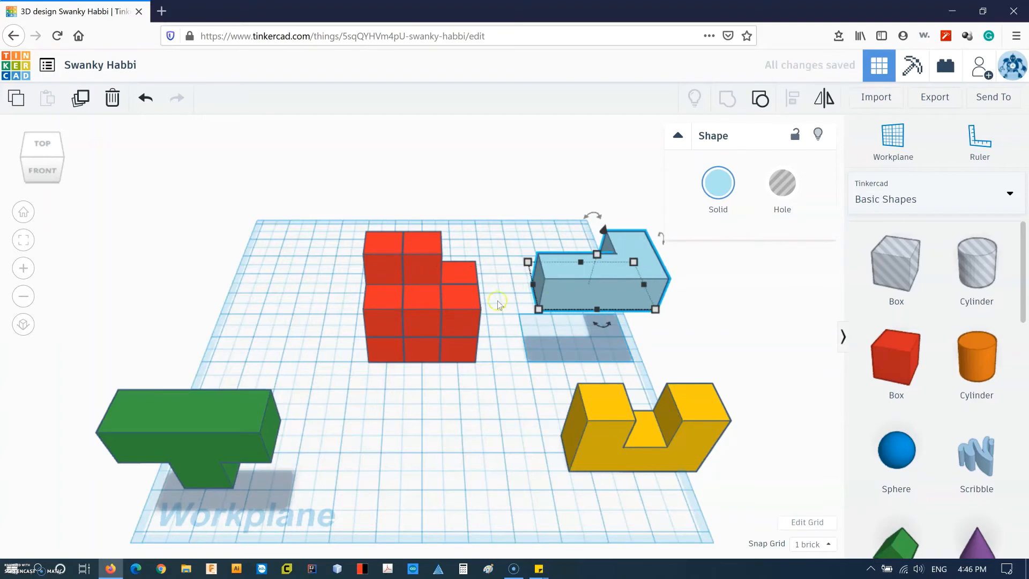
mouse_move(492, 370)
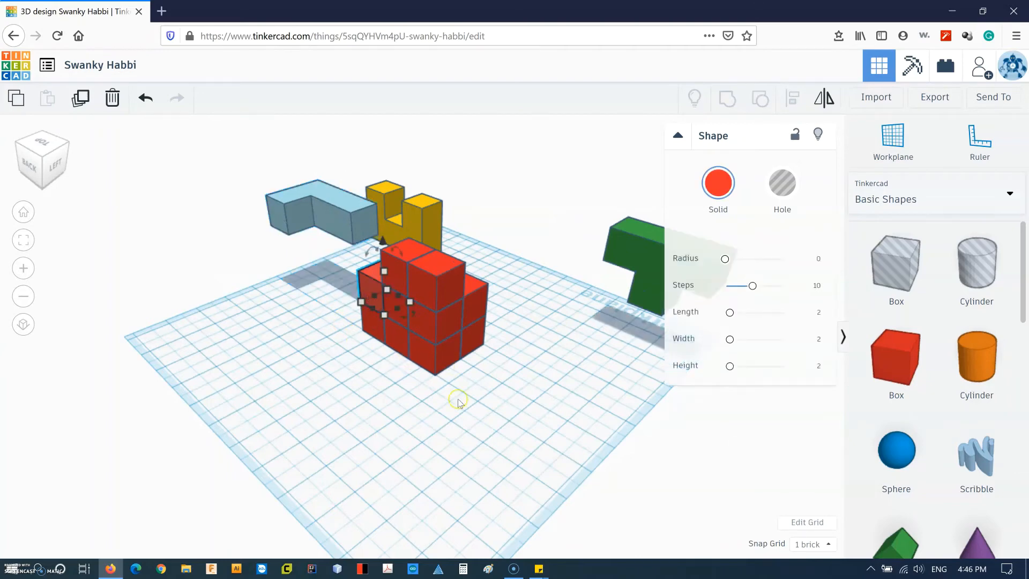
Group the five selected cubes into one piece and make it purple.
left_click(400, 312)
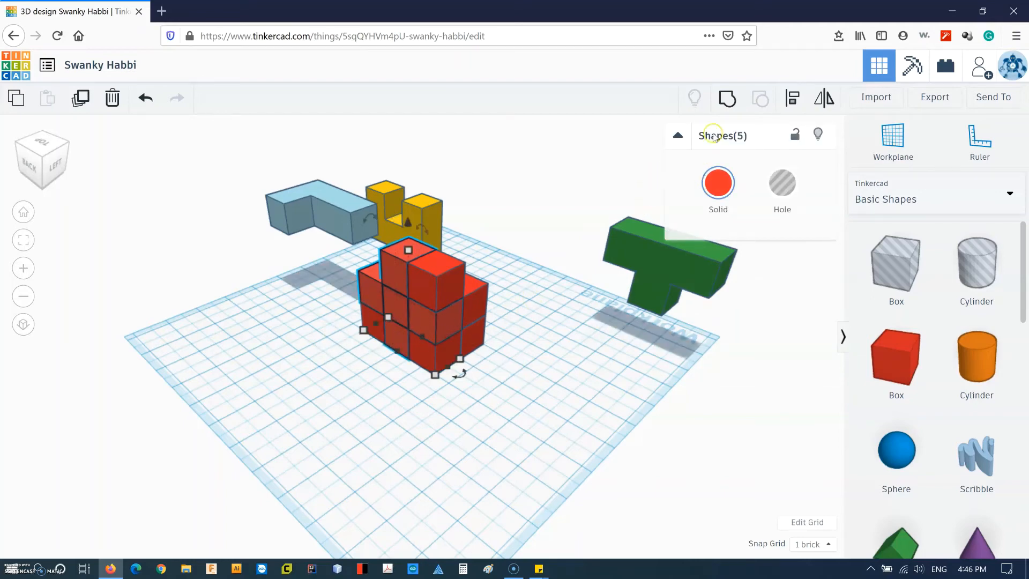
left_click(718, 182)
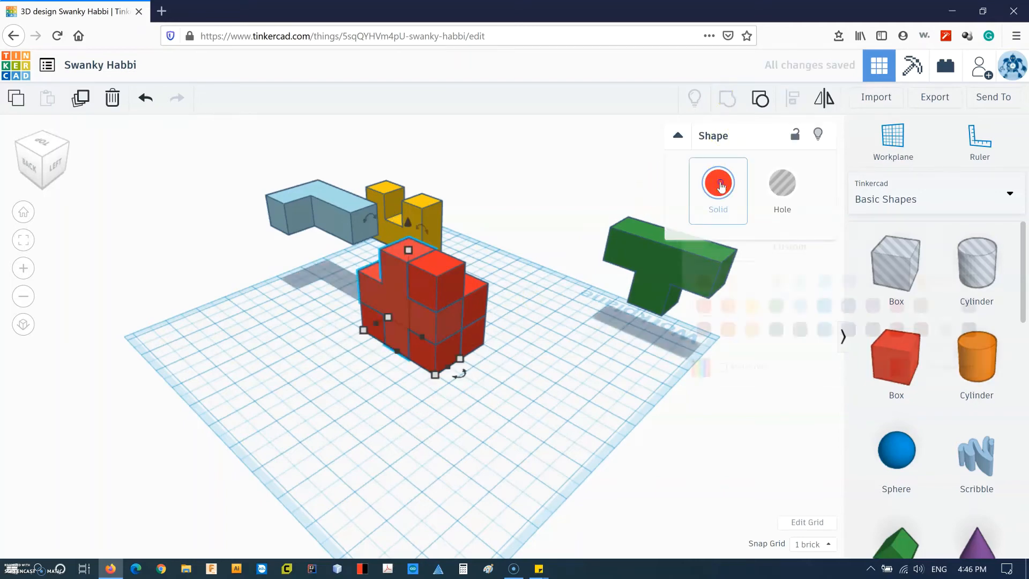
left_click(719, 182)
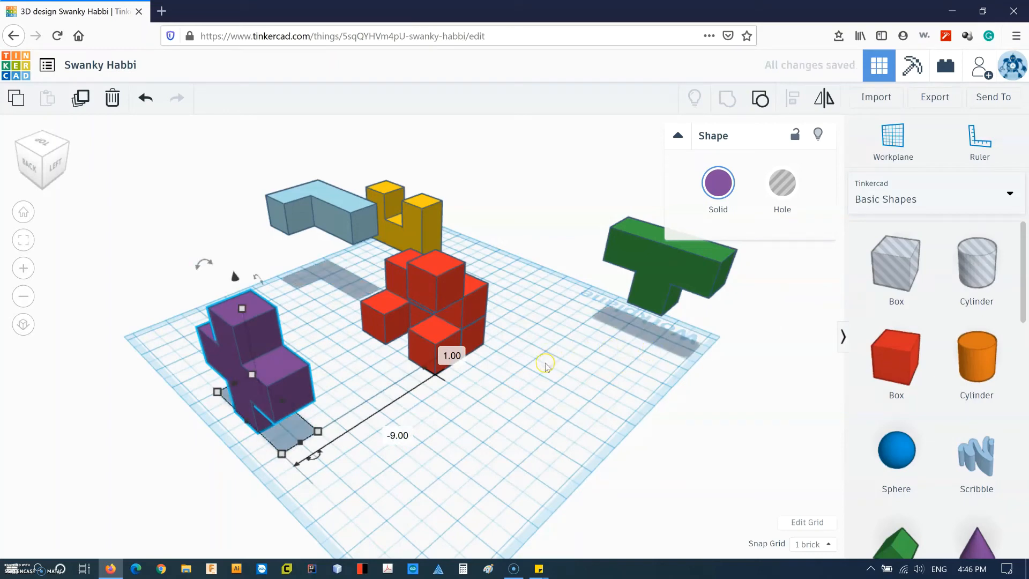
mouse_move(524, 374)
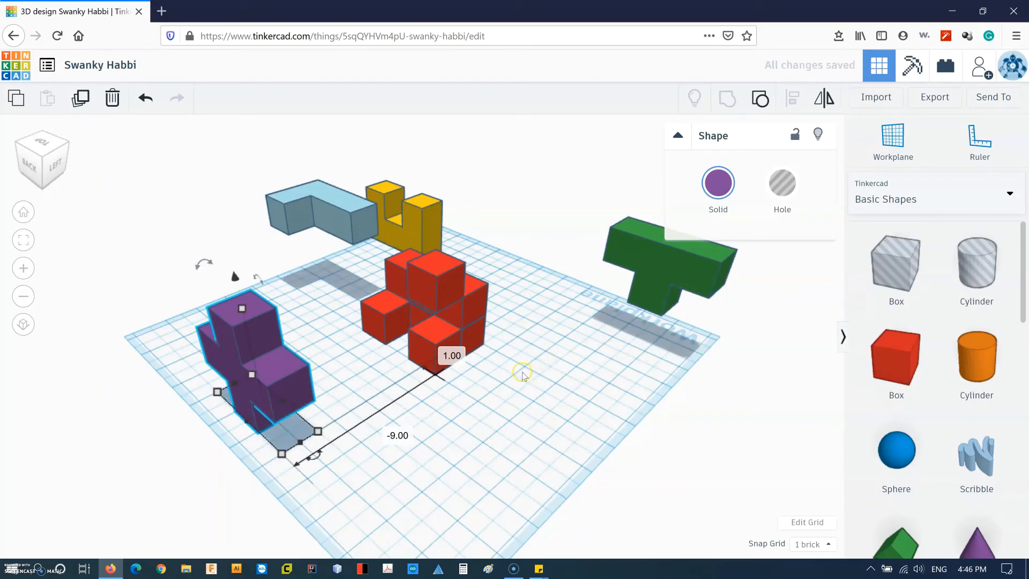
left_click(525, 378)
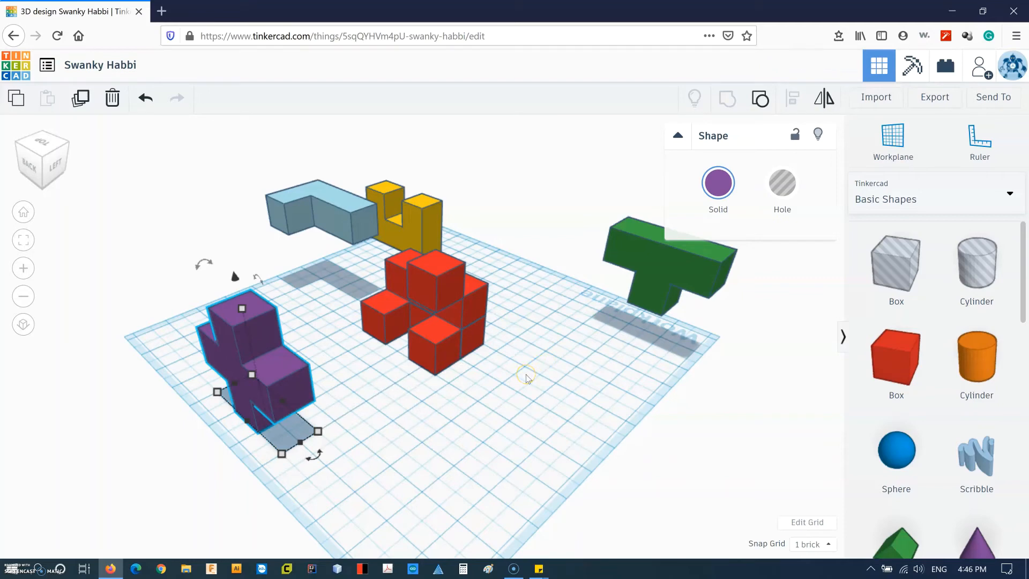
mouse_move(575, 389)
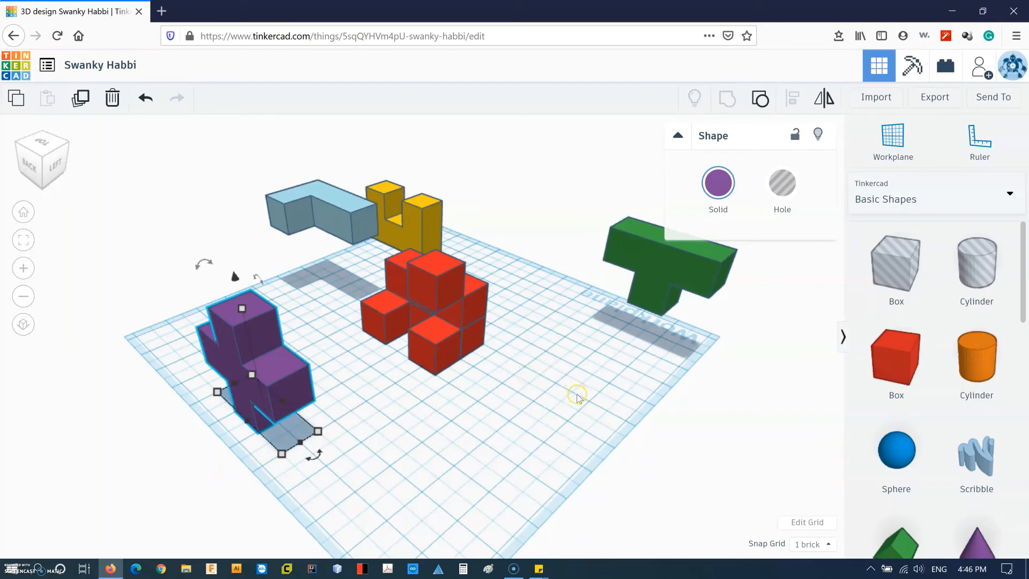
mouse_move(442, 321)
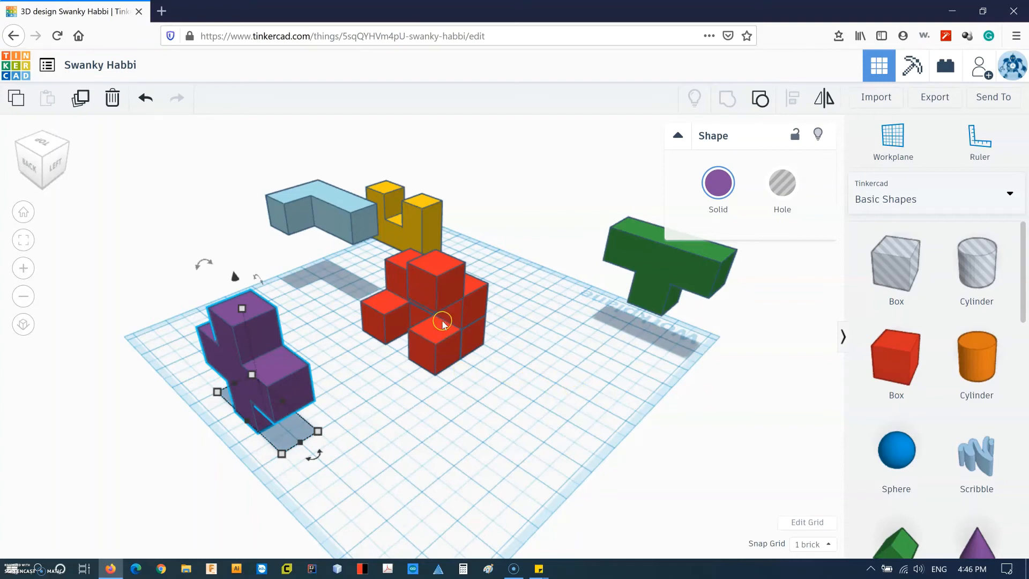
mouse_move(458, 344)
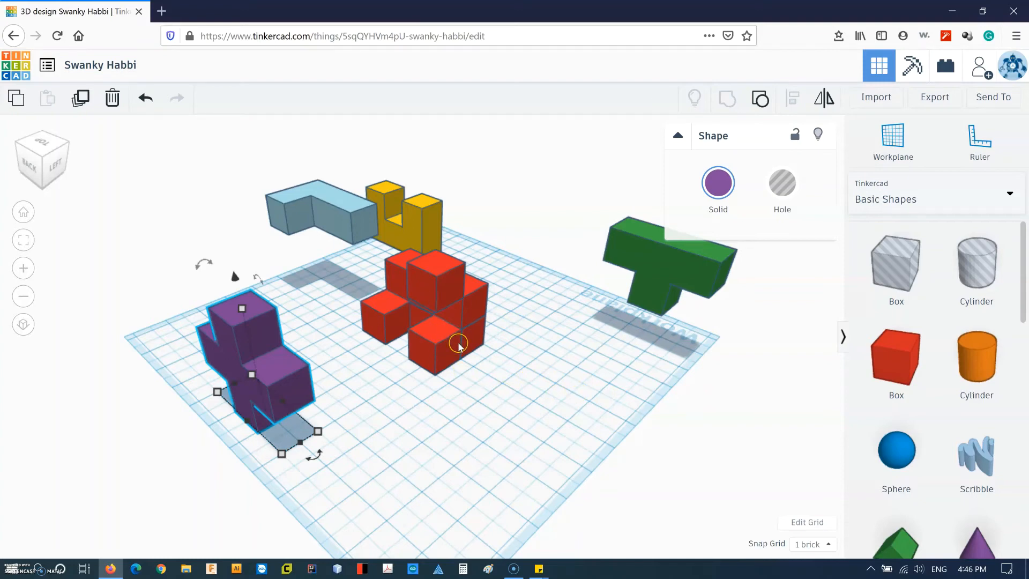
mouse_move(460, 346)
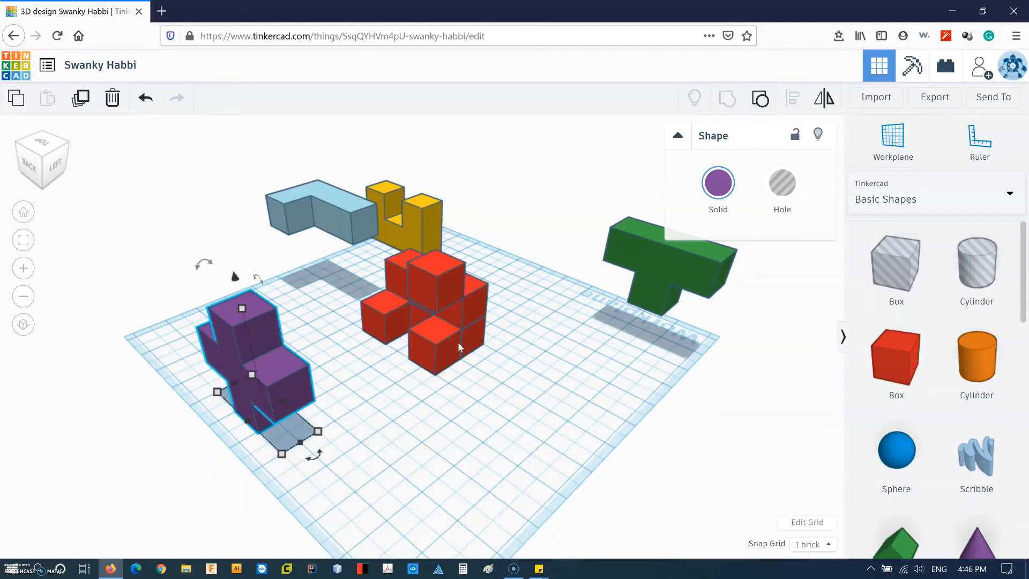
left_click(439, 329)
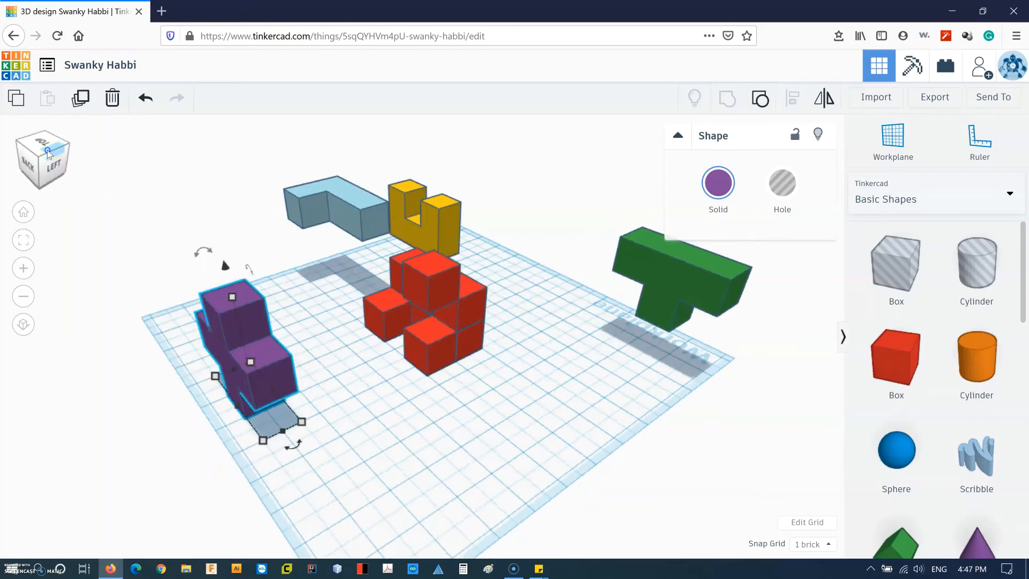
left_click(55, 163)
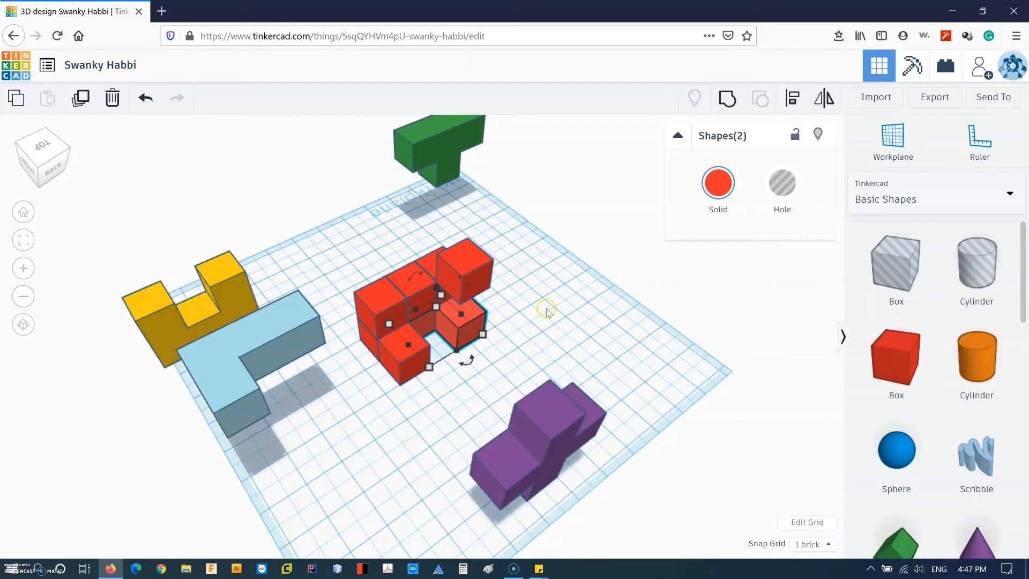
mouse_move(560, 322)
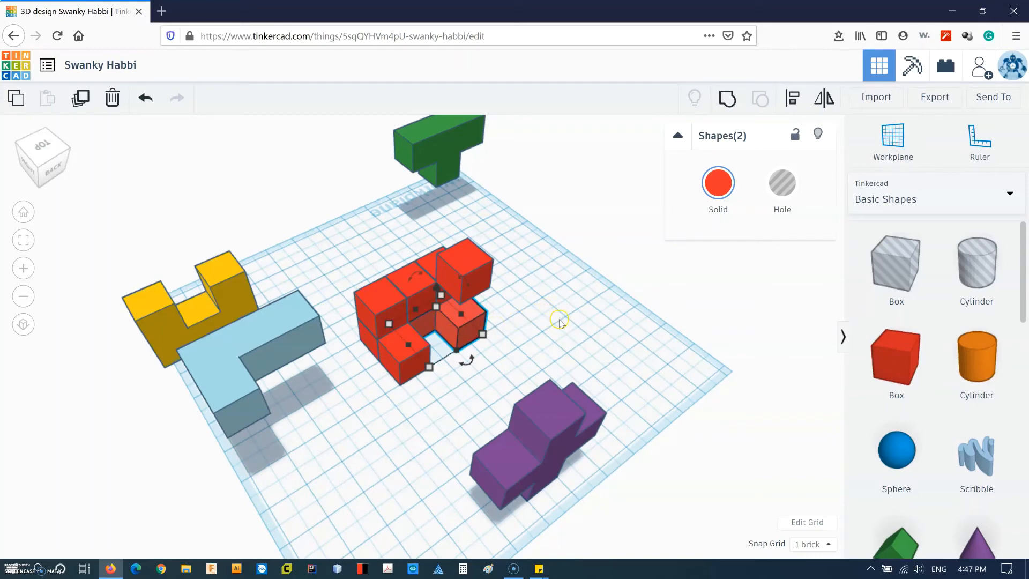
mouse_move(566, 323)
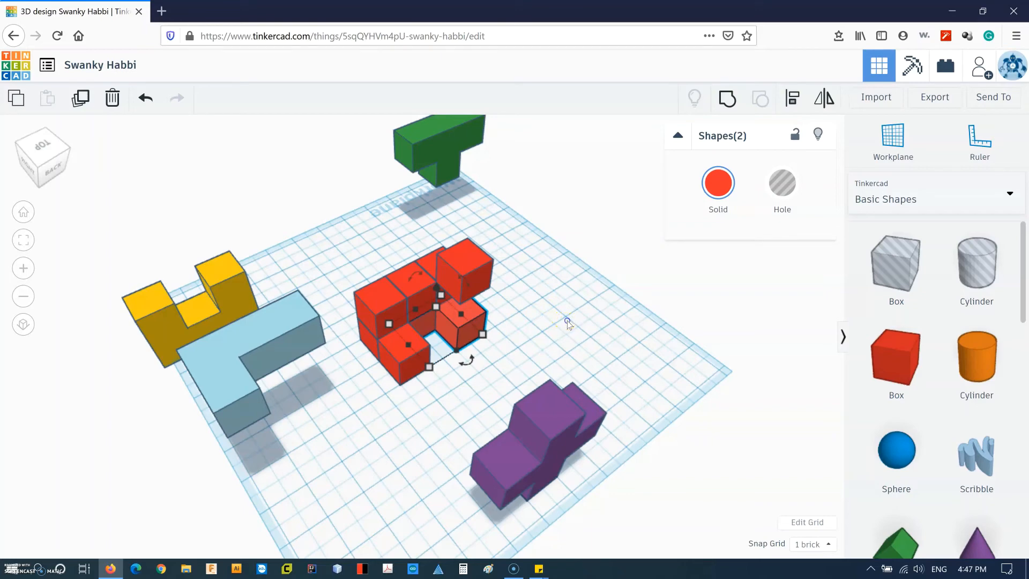
left_click(367, 384)
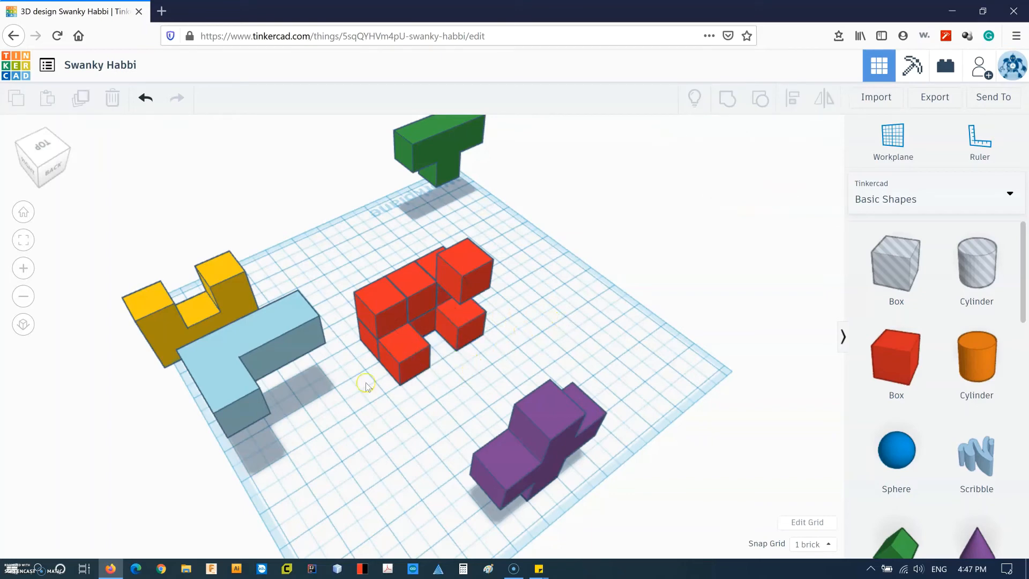
mouse_move(370, 315)
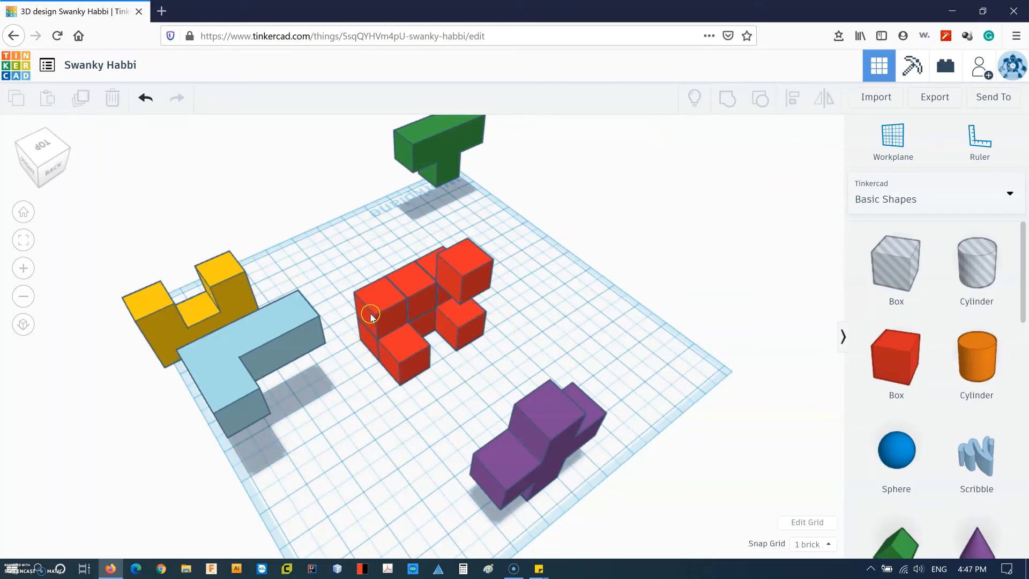
Group three red cubes into one blue piece at the front of the workplane.
left_click(371, 316)
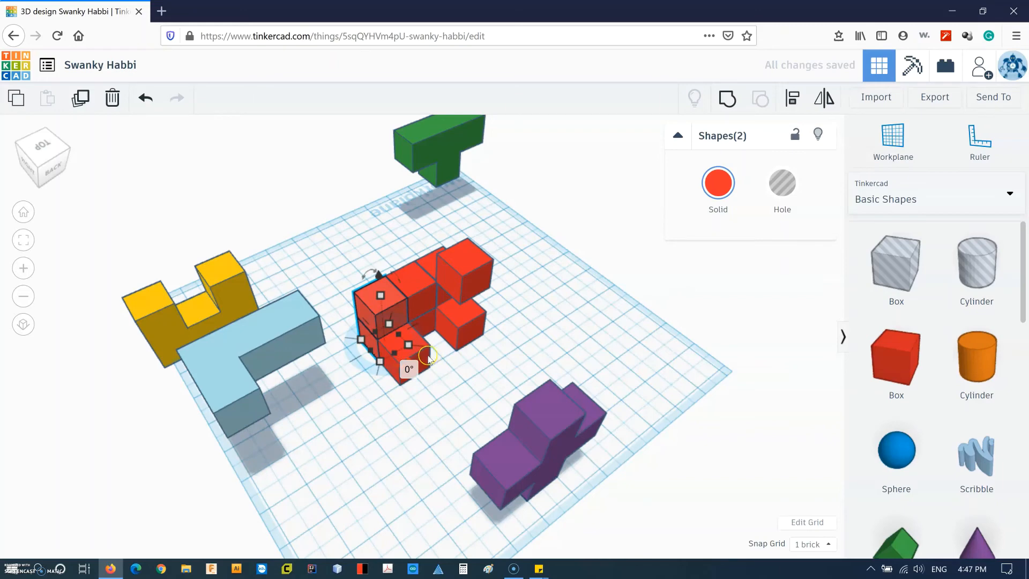
left_click(727, 99)
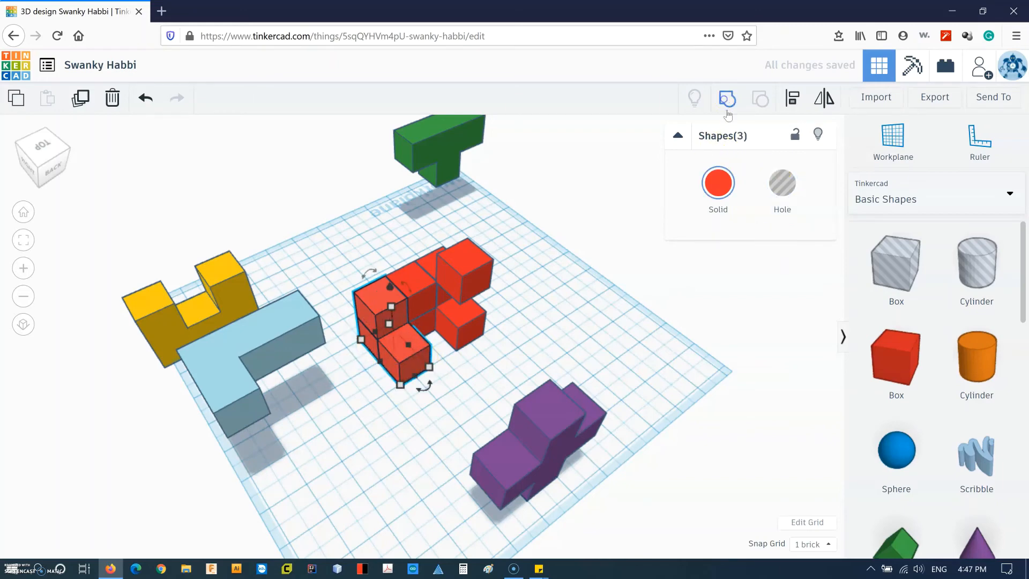
left_click(824, 306)
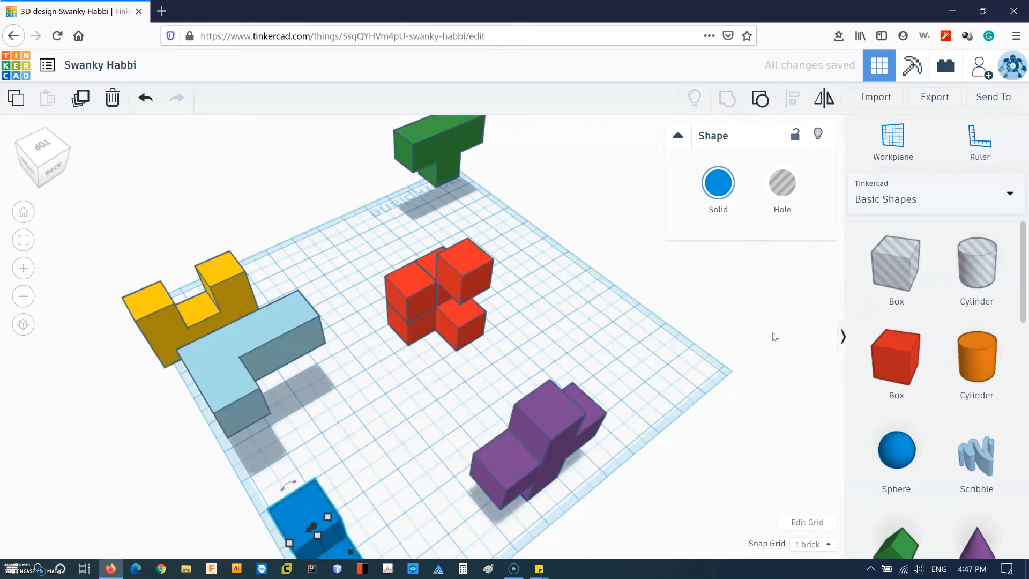
mouse_move(615, 294)
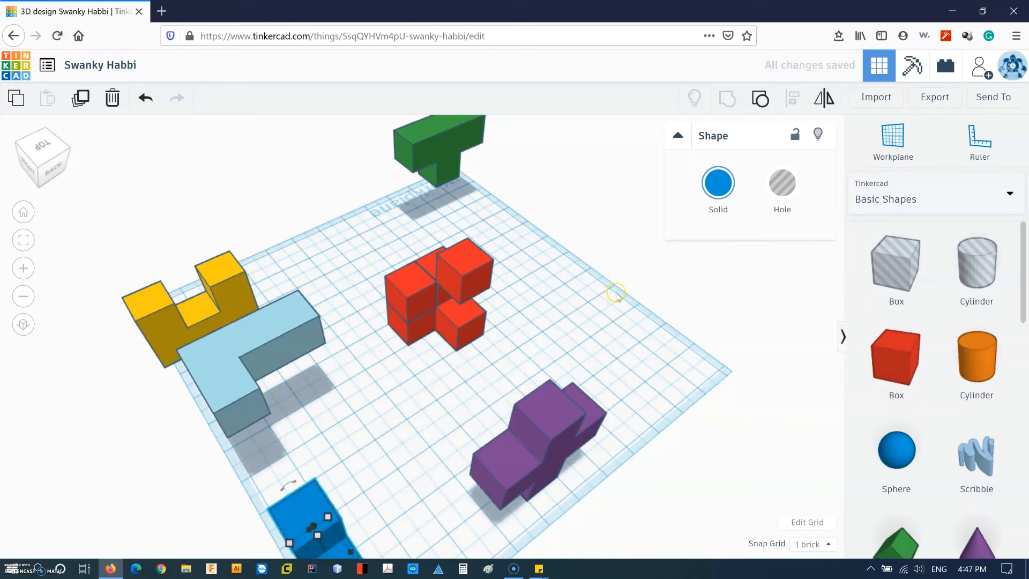
mouse_move(557, 331)
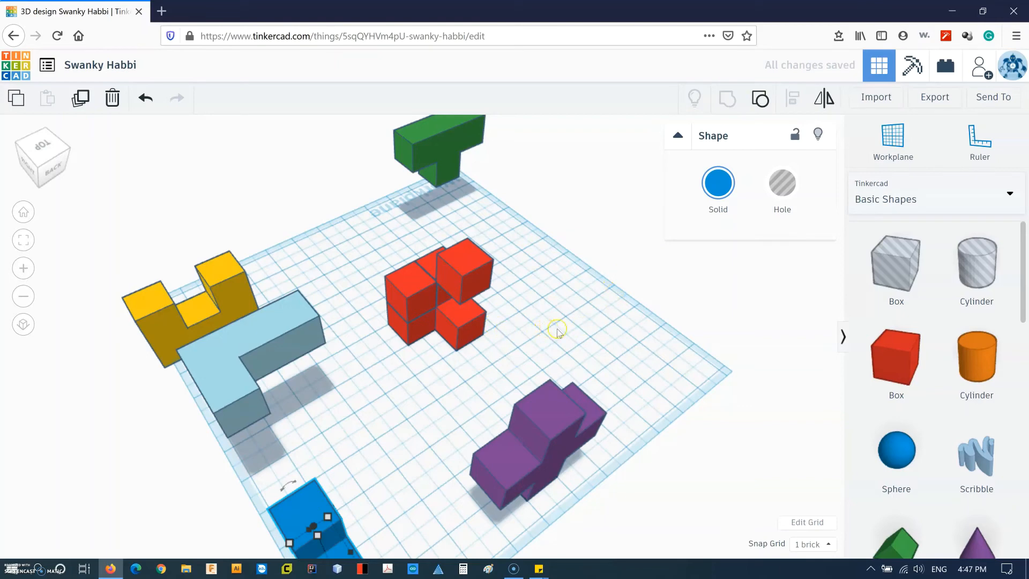
mouse_move(55, 140)
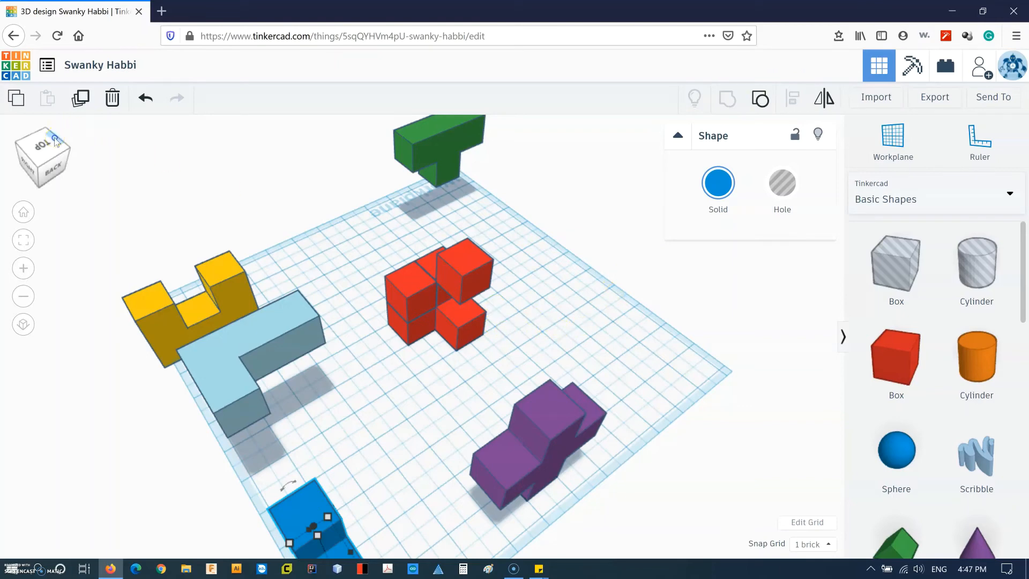
View the pieces straight on from the left side of the workplane.
left_click(41, 157)
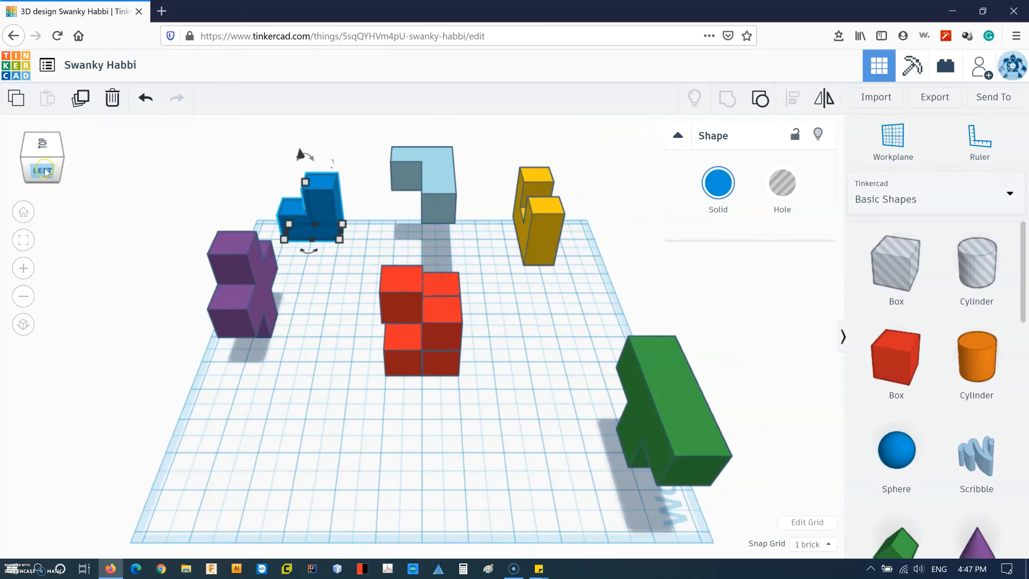
left_click(42, 170)
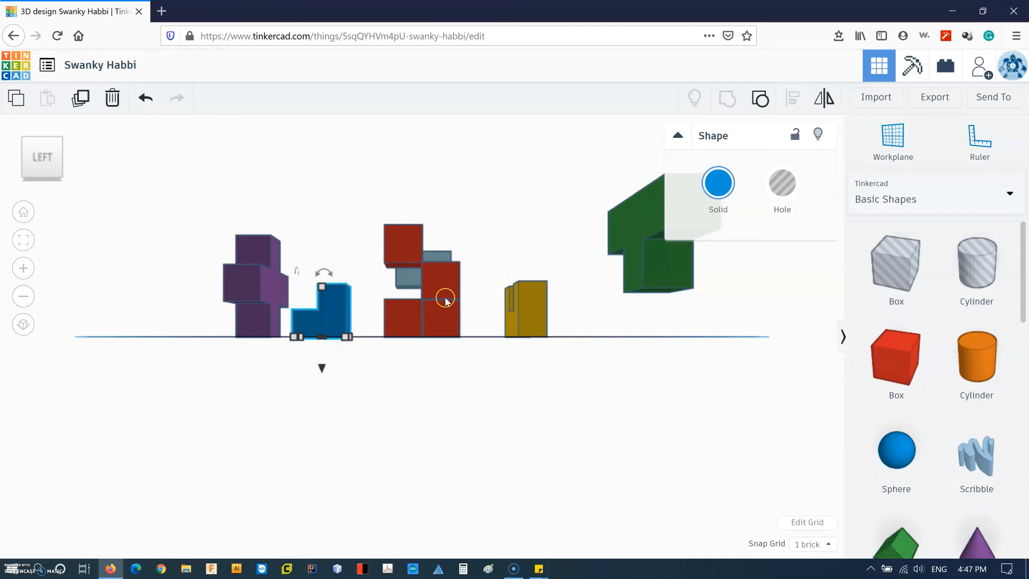
mouse_move(441, 288)
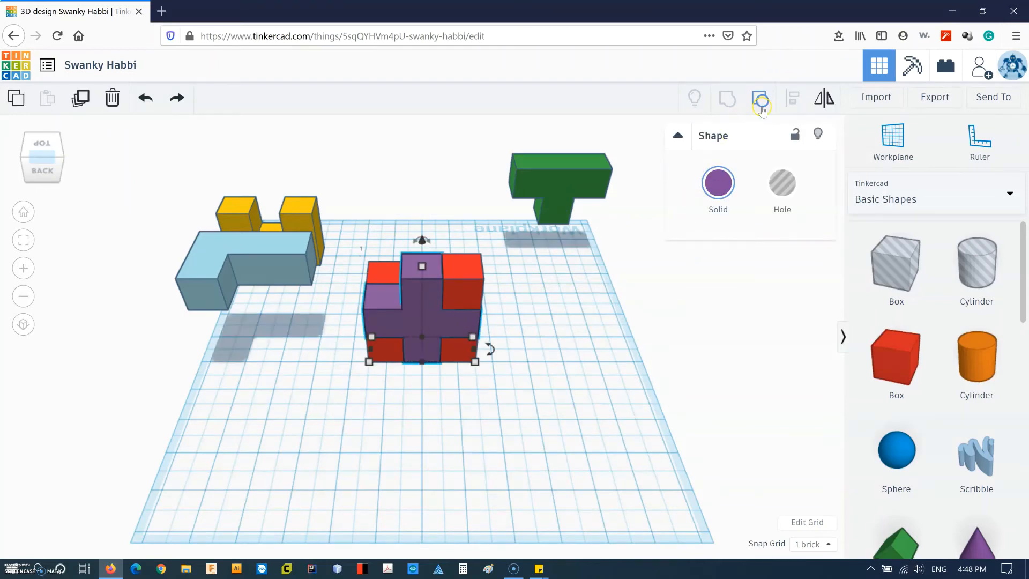
Select the remaining red cubes as one piece and show its colour presets.
left_click(762, 99)
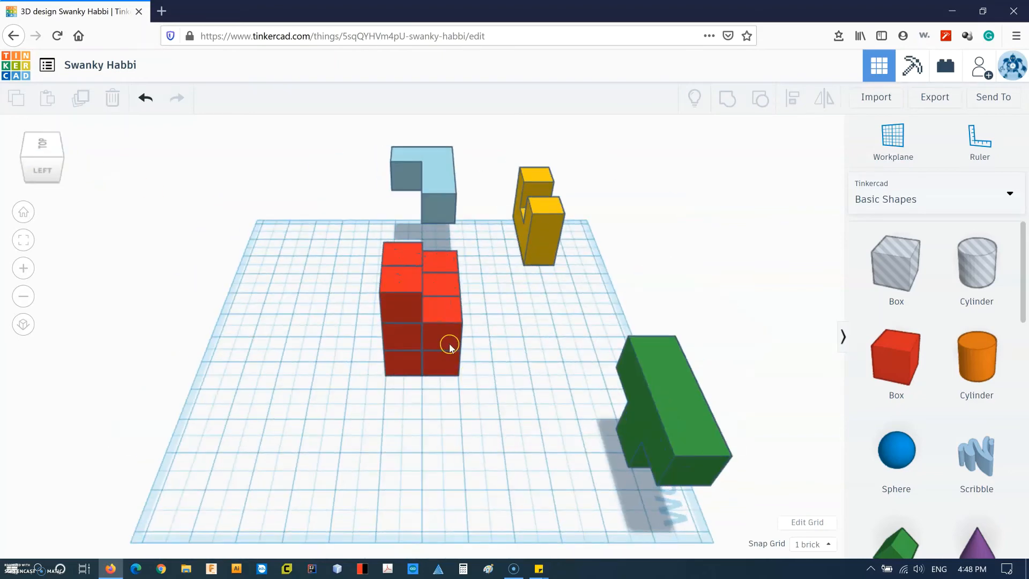
mouse_move(445, 292)
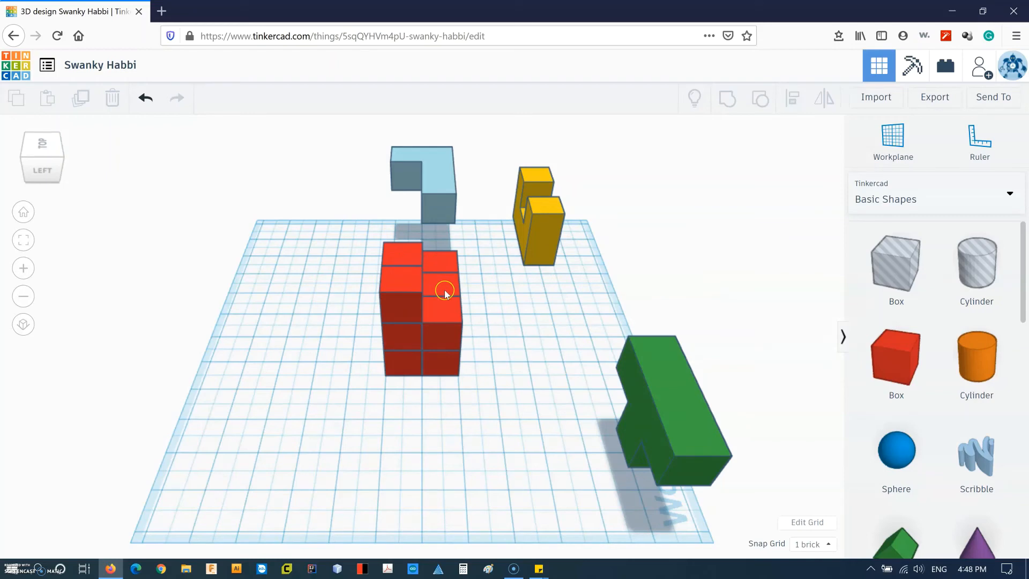
mouse_move(404, 305)
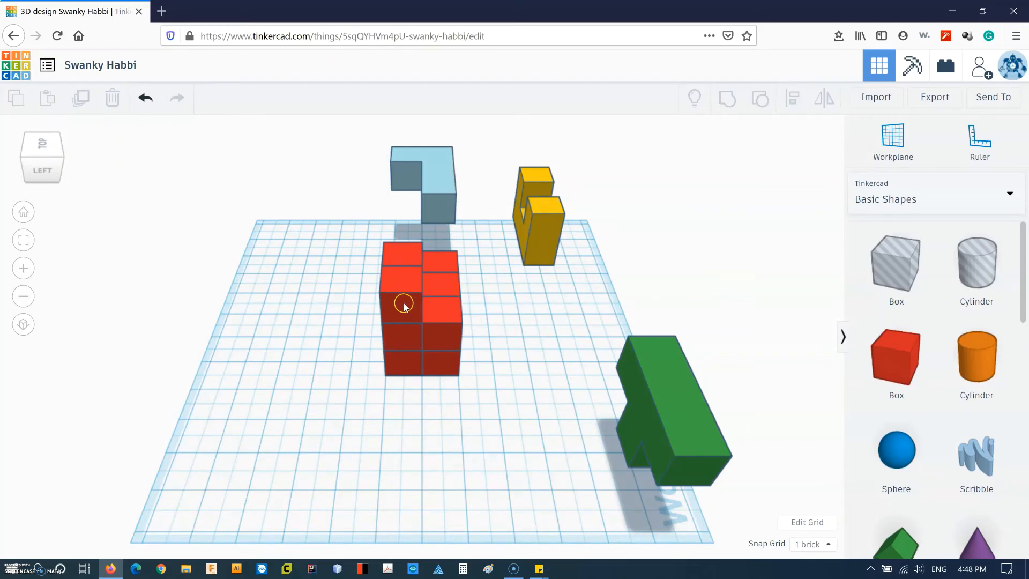
left_click(405, 306)
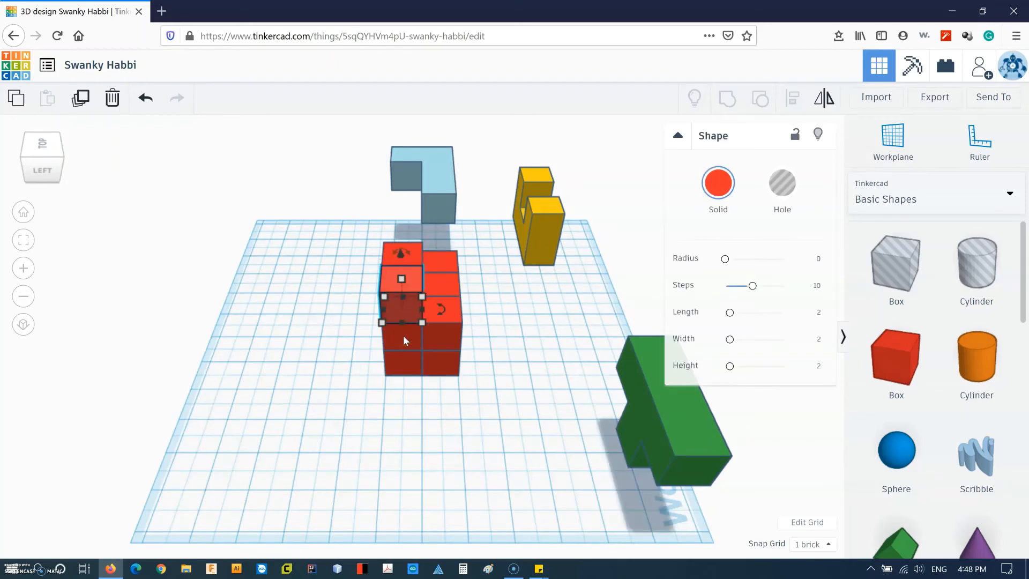
left_click(449, 366)
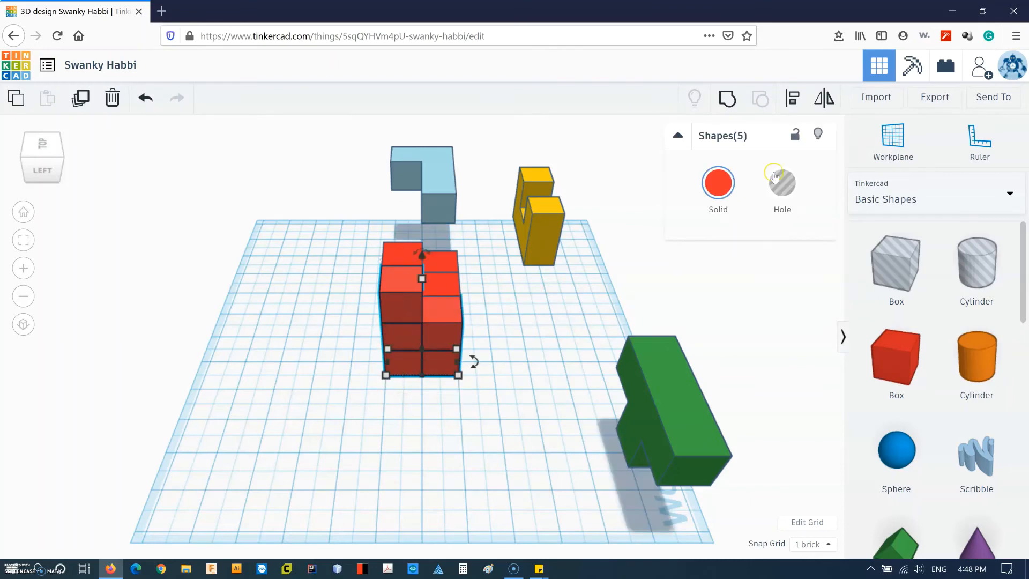
left_click(718, 182)
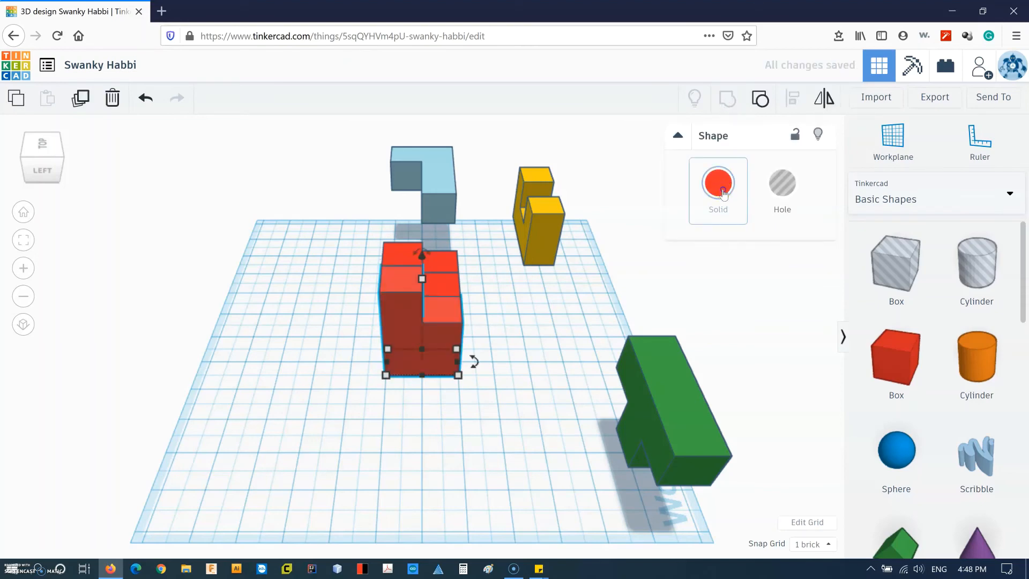
left_click(717, 182)
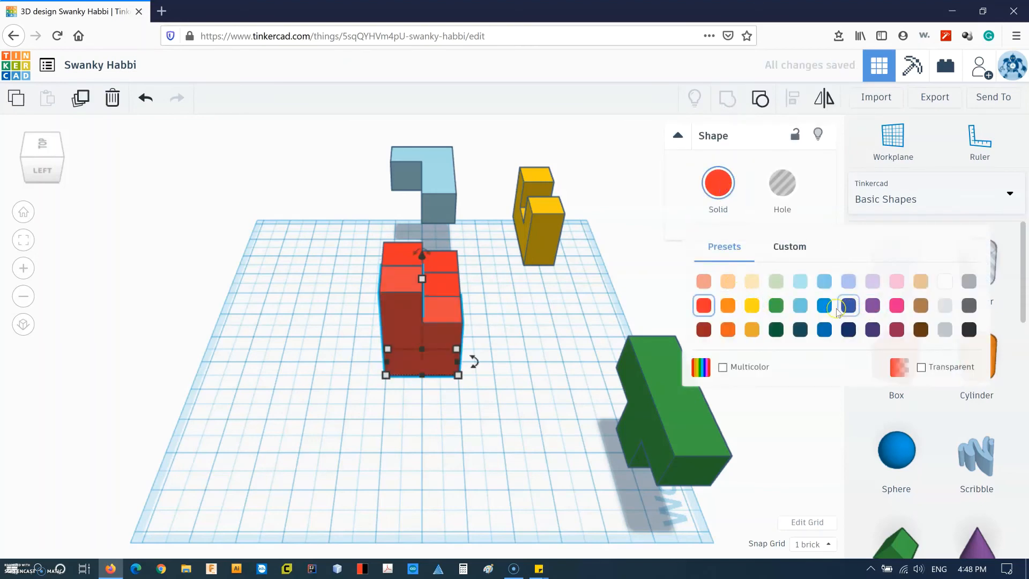
Colour the joined piece purple, then select a red cube in the remaining cluster.
left_click(847, 306)
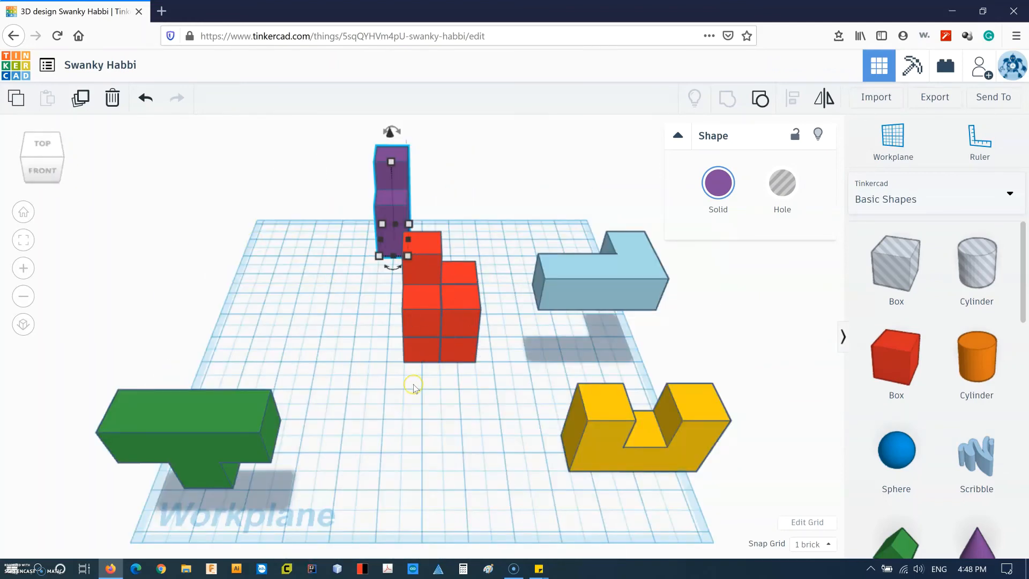
left_click(413, 384)
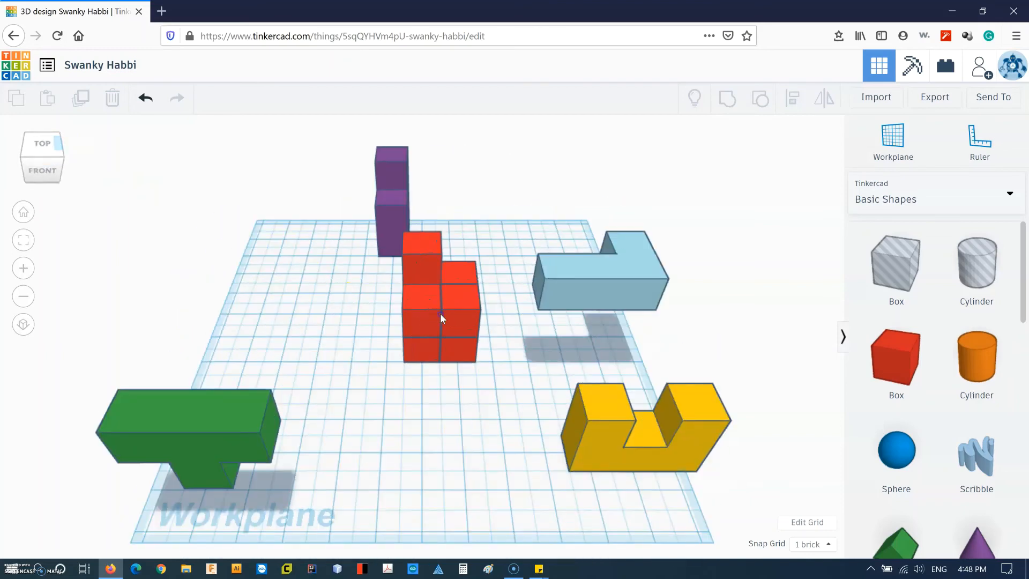
left_click(427, 322)
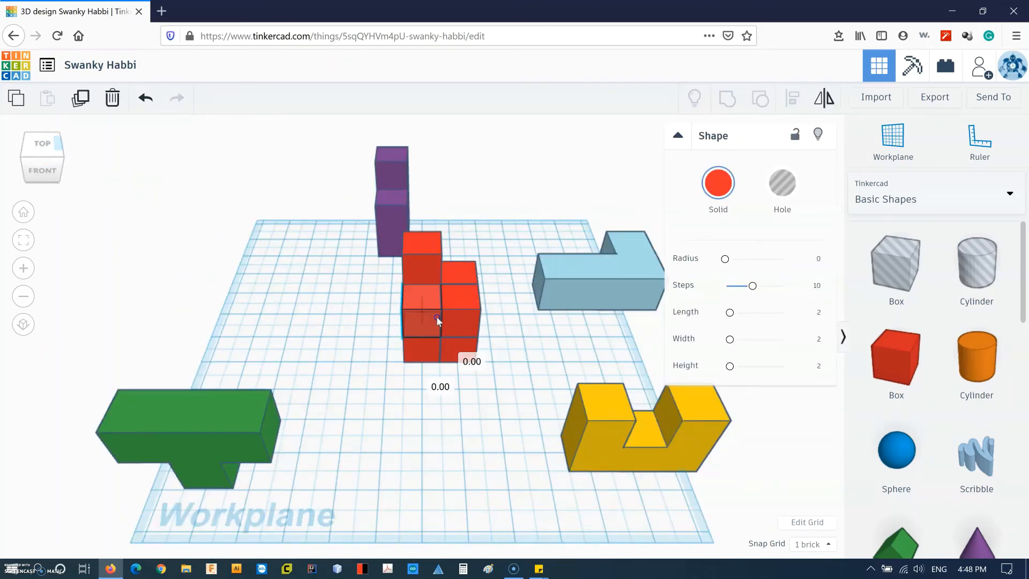
left_click(502, 289)
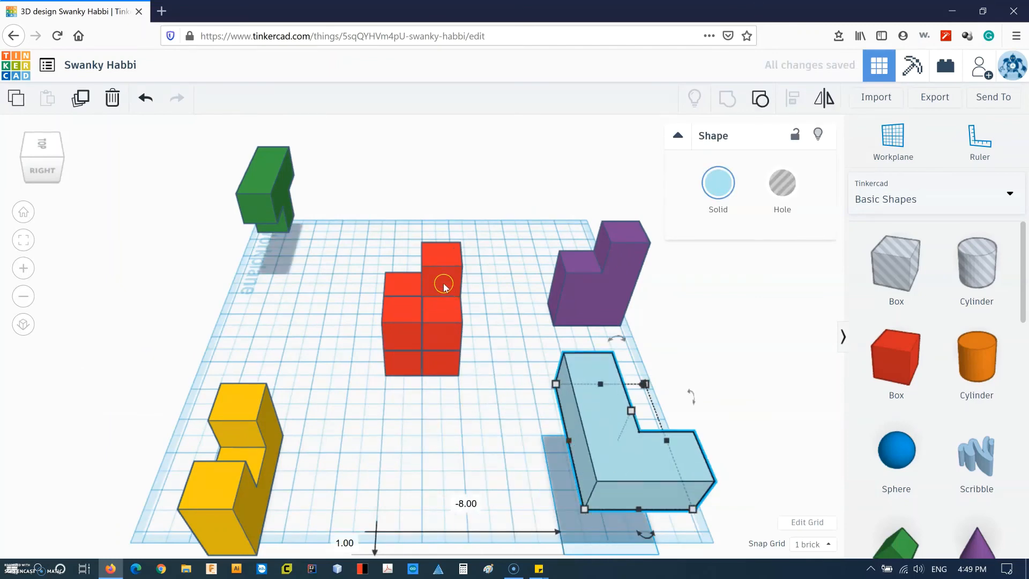
left_click(443, 288)
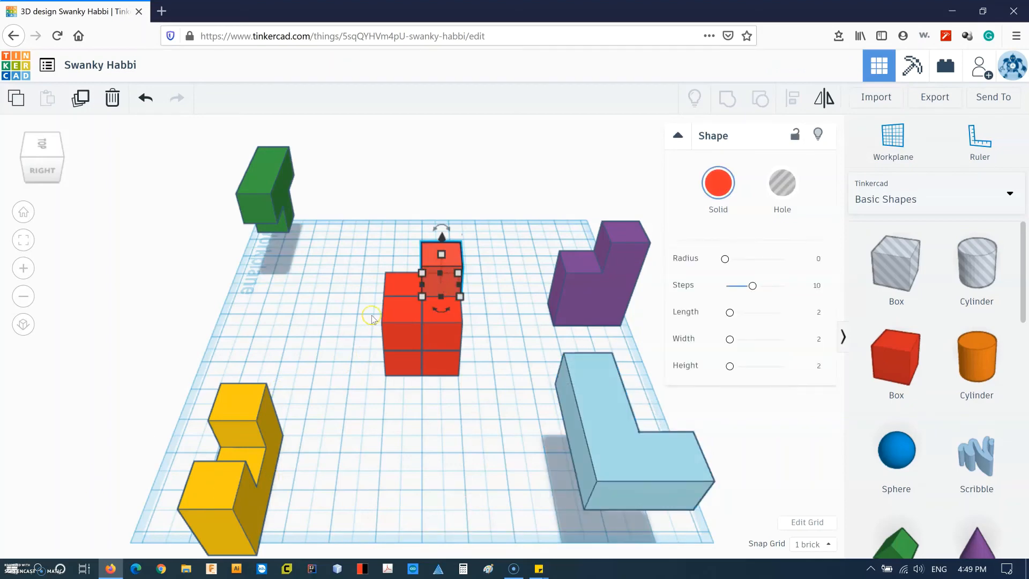
mouse_move(402, 324)
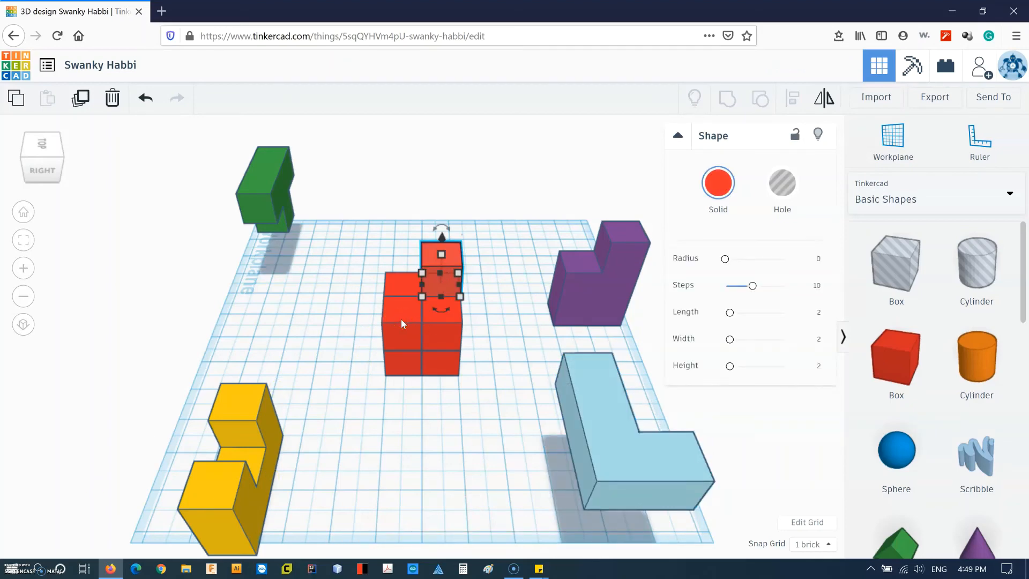
mouse_move(407, 331)
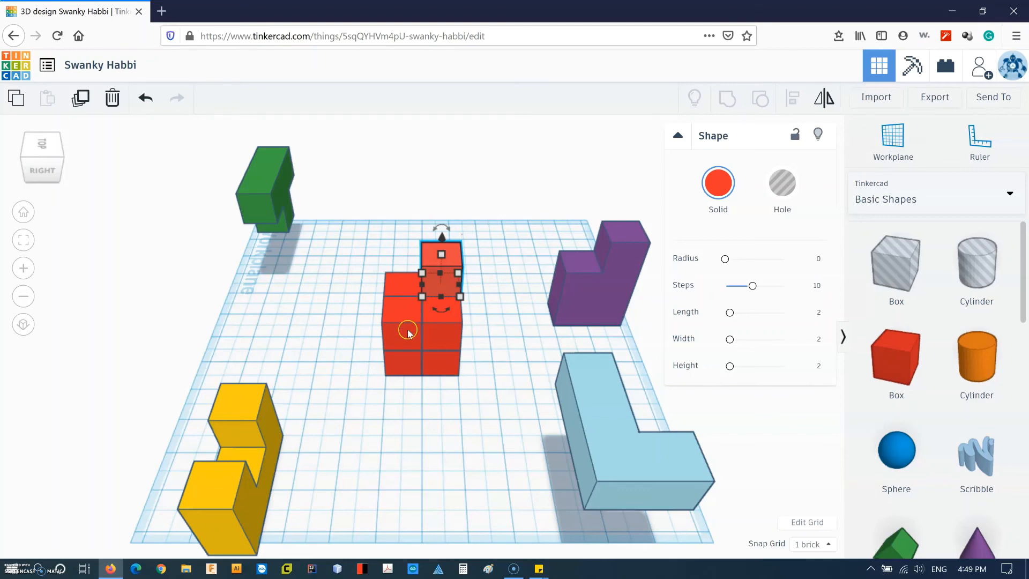
left_click(407, 328)
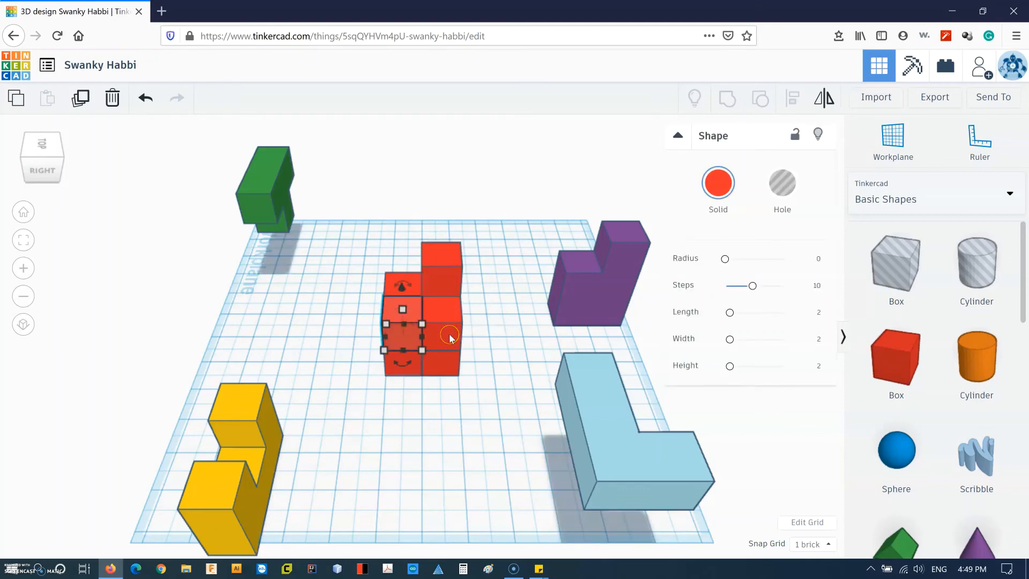
mouse_move(457, 374)
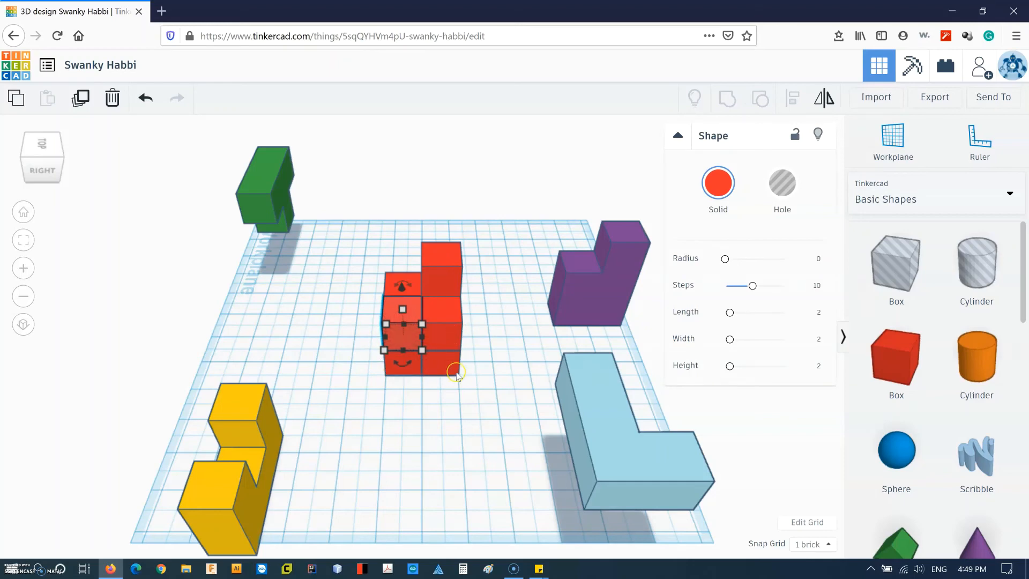
mouse_move(424, 374)
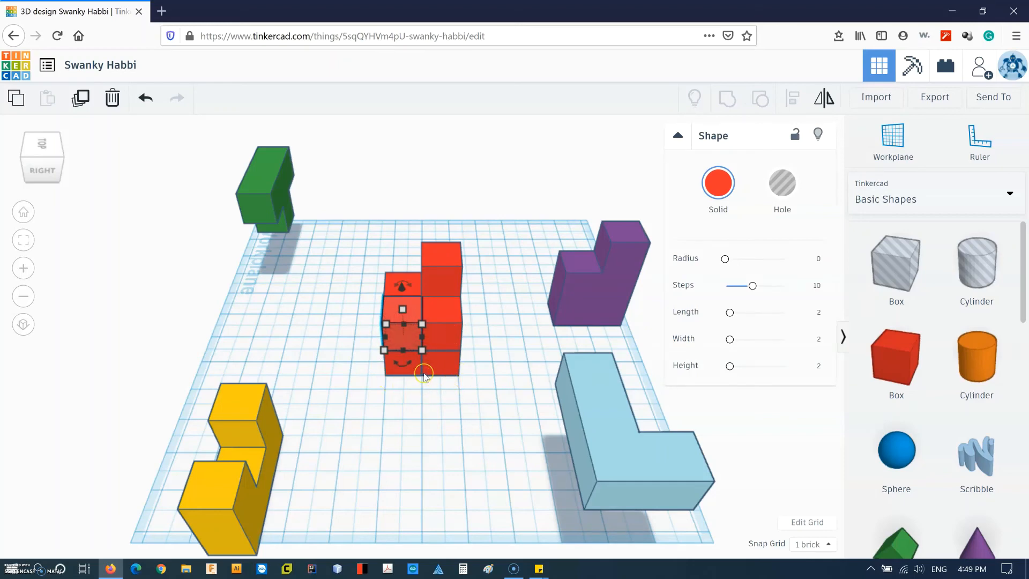
left_click(425, 414)
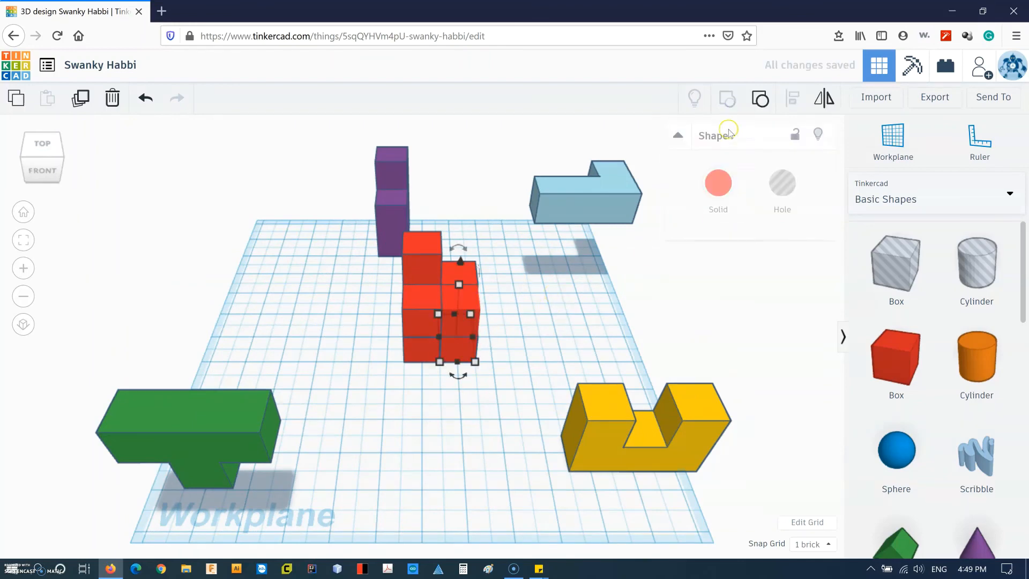
left_click(718, 182)
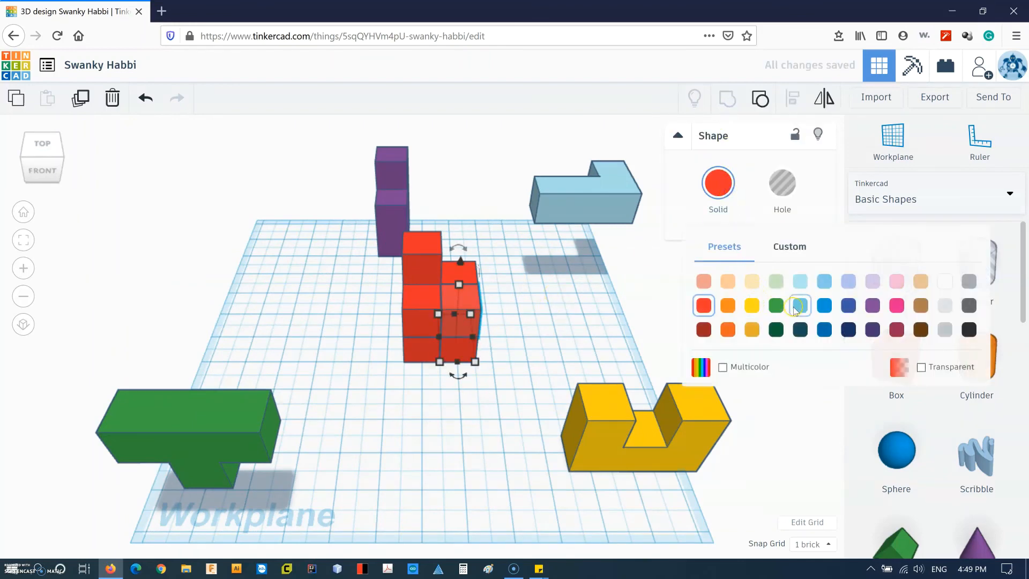
mouse_move(945, 303)
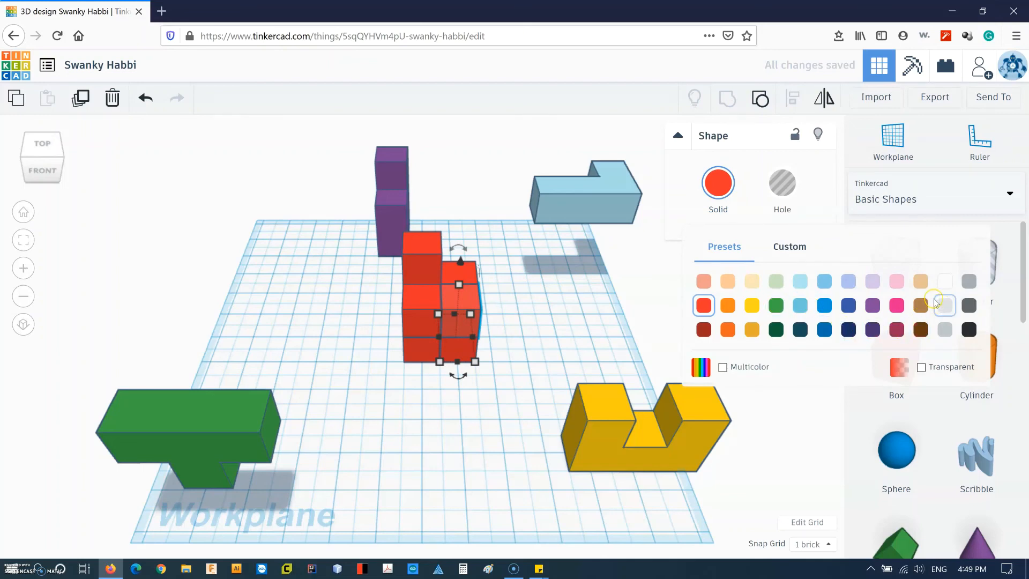
left_click(727, 306)
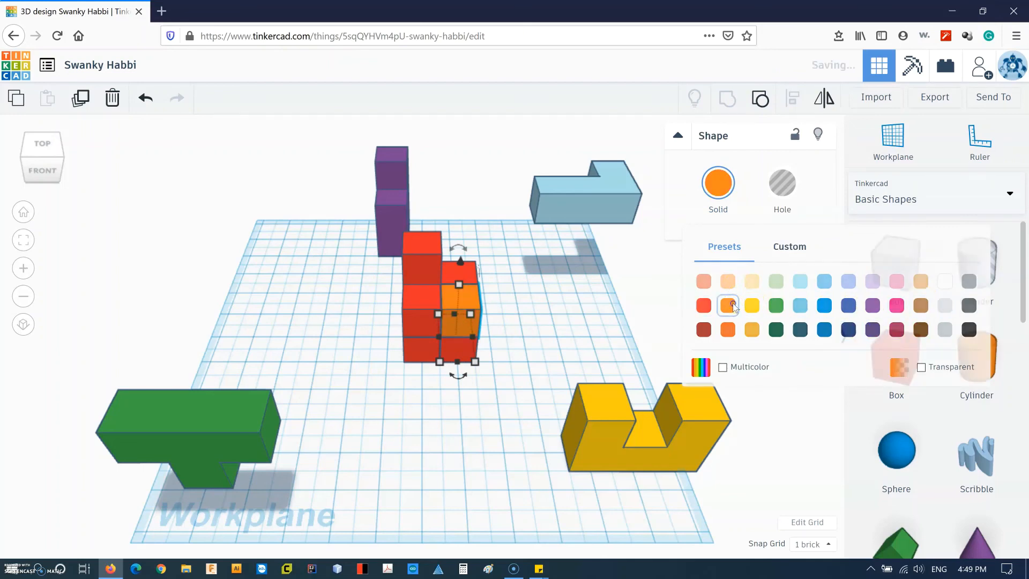
left_click(521, 317)
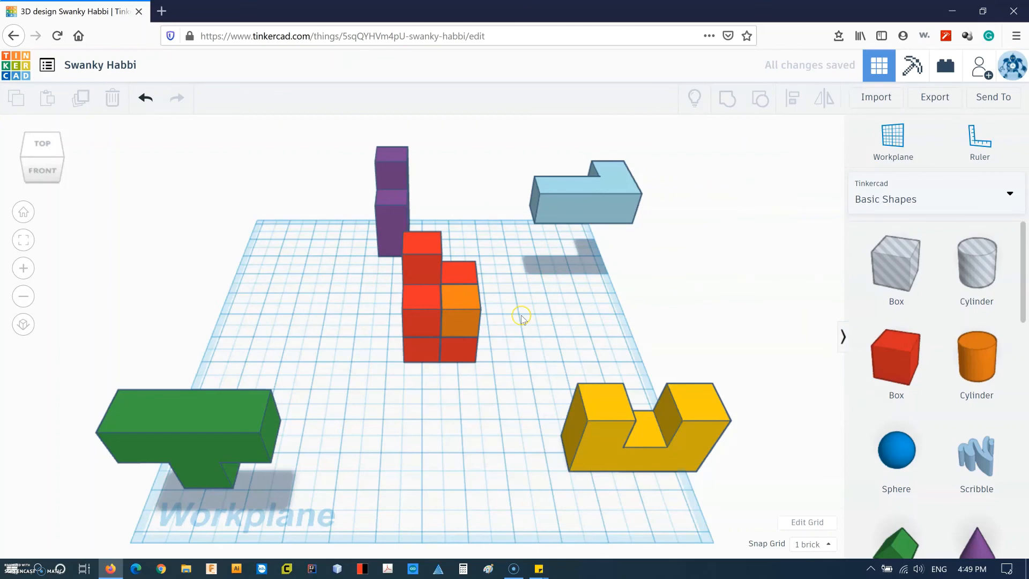
left_click(145, 98)
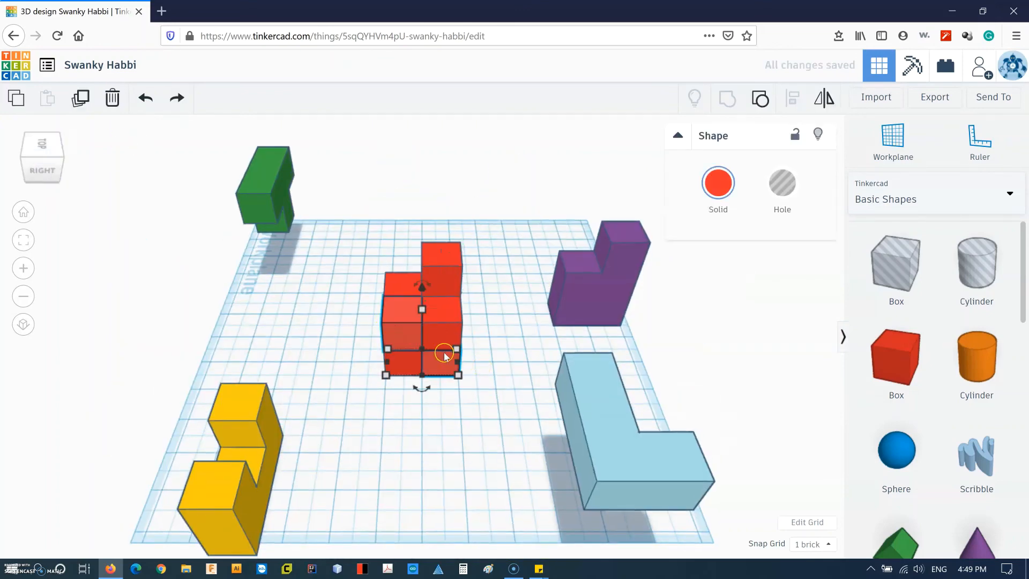
left_click(407, 336)
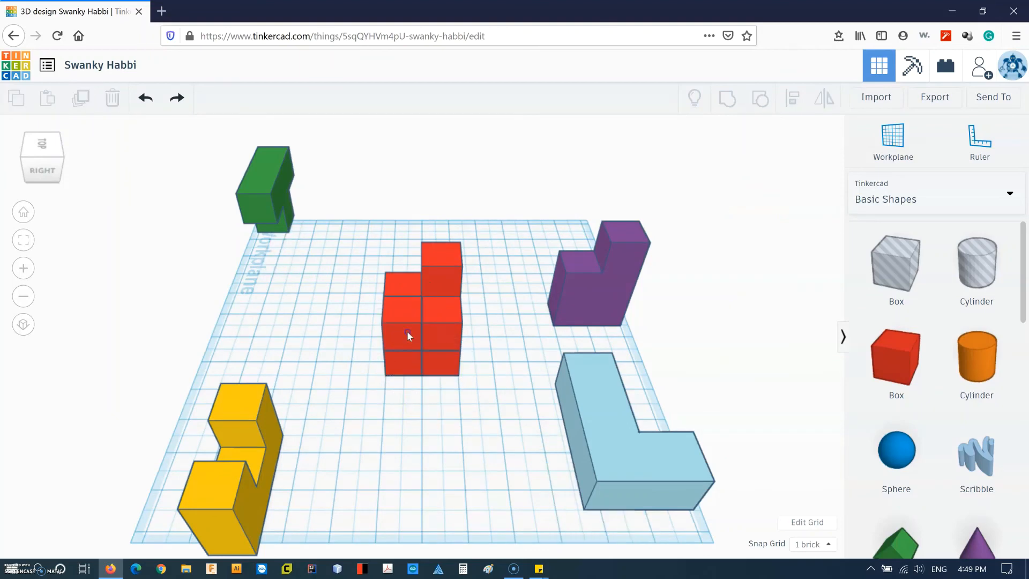
left_click(407, 334)
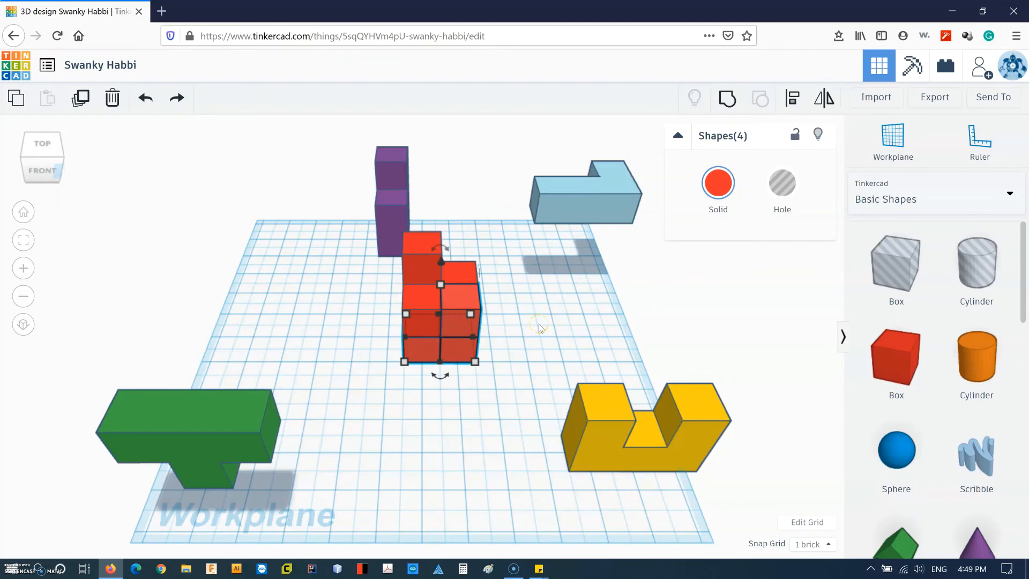
Group four red cubes into an orange piece set aside, and nudge the yellow piece left.
left_click(717, 182)
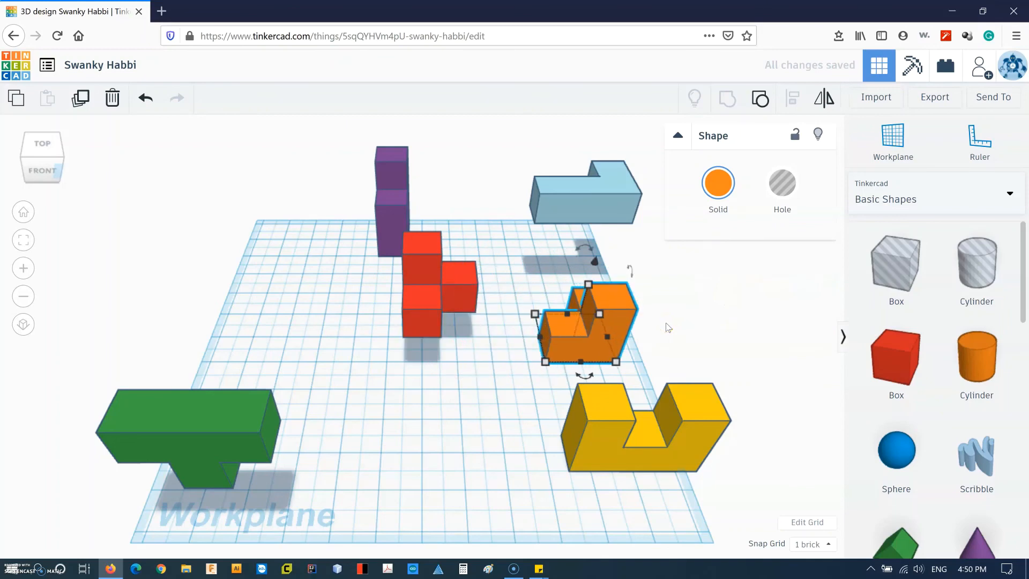
left_click(175, 235)
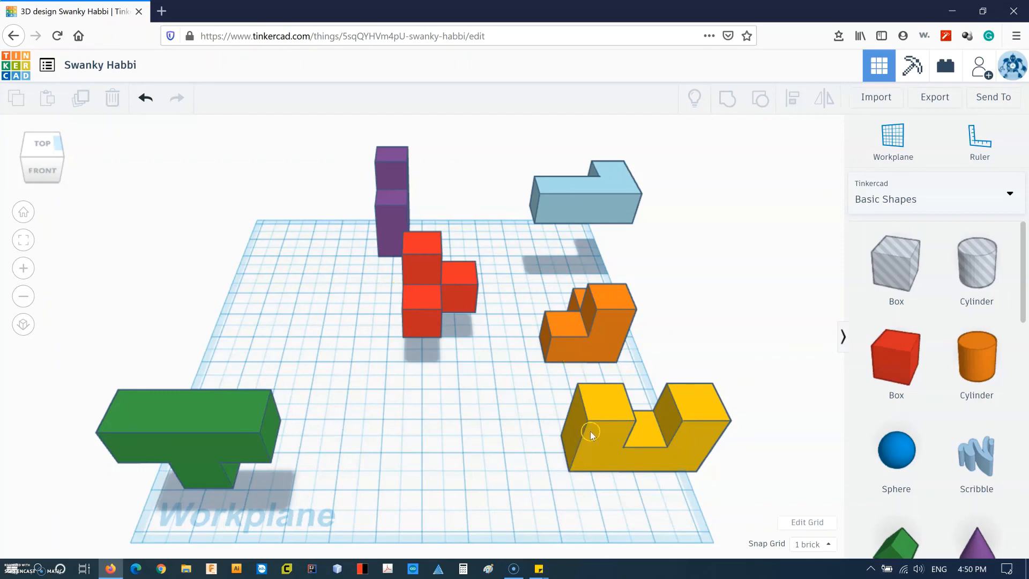
left_click(589, 436)
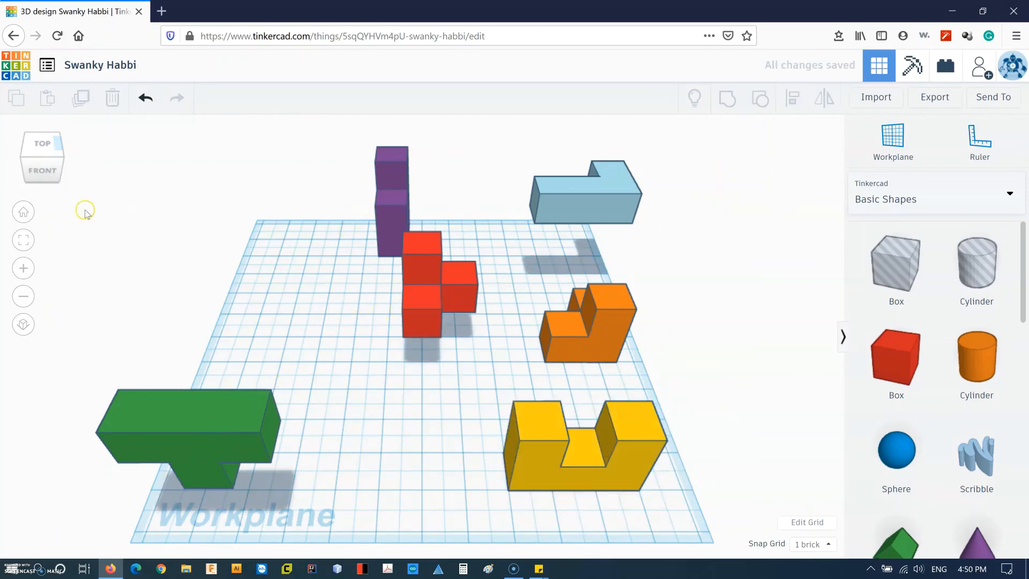
mouse_move(579, 201)
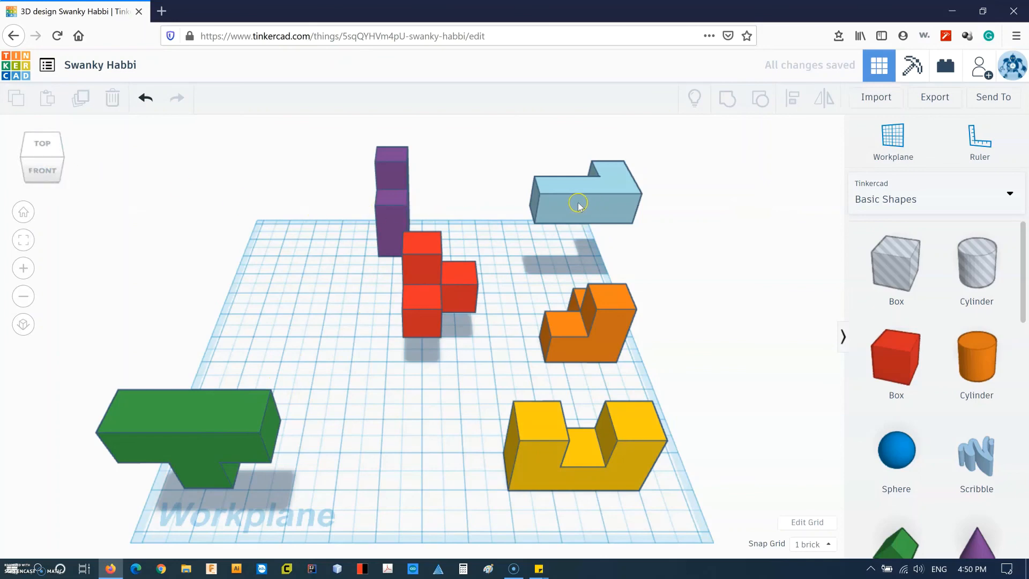
left_click(584, 194)
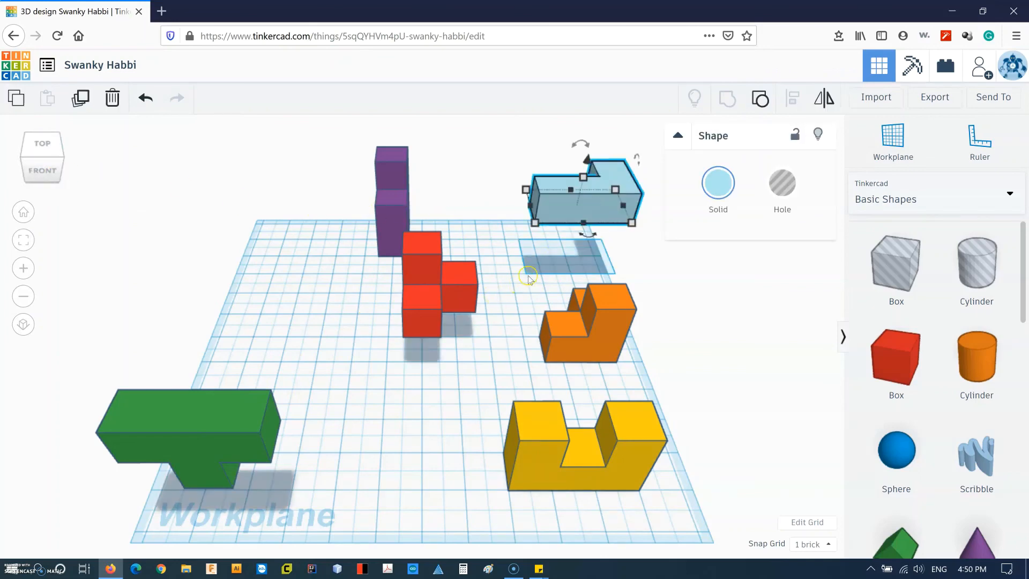
left_click(529, 275)
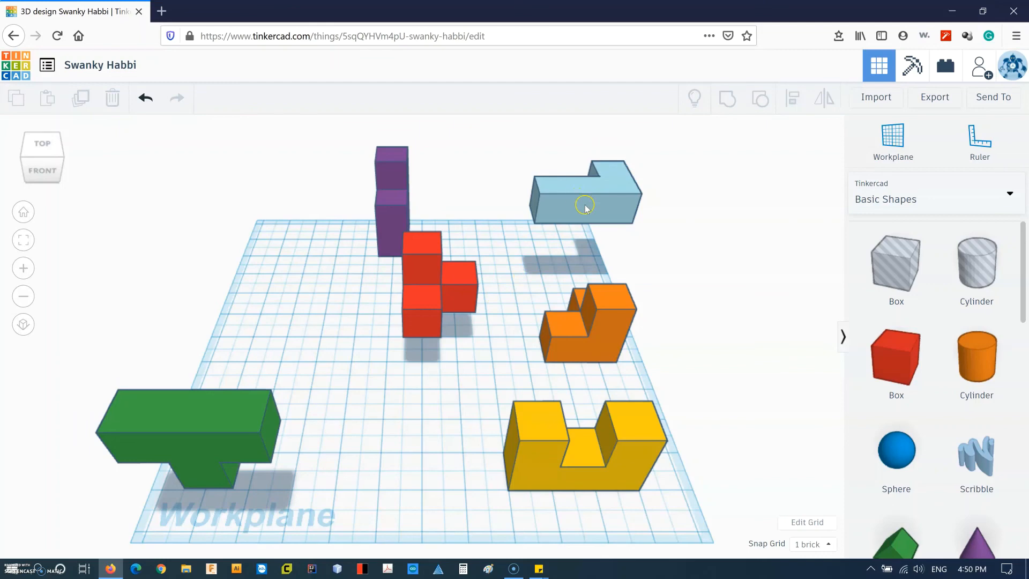